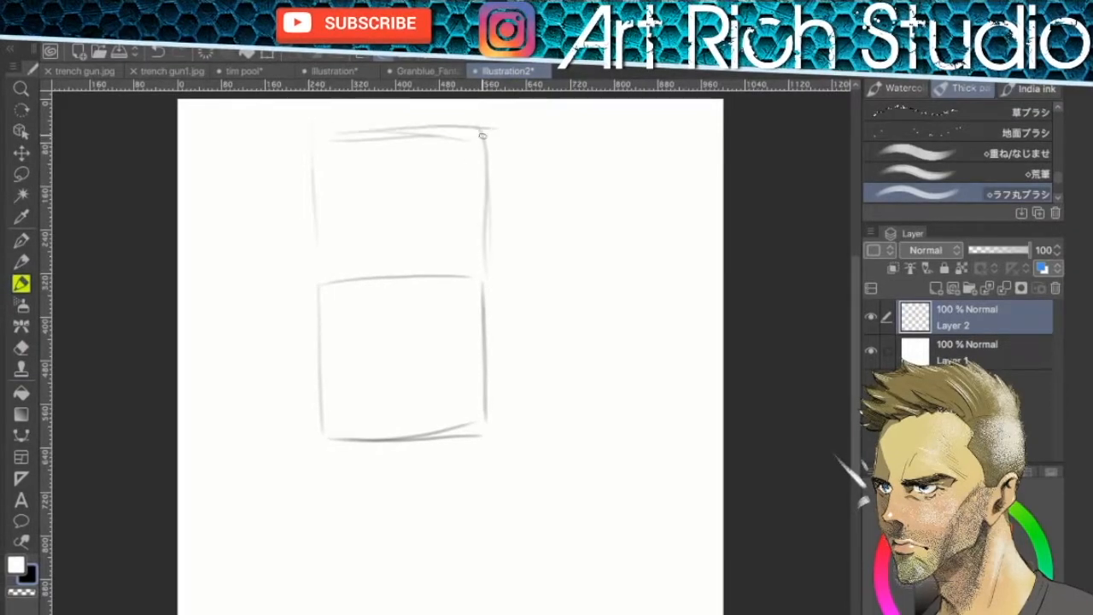
Sketch a wedge-shaped thumb block extending outward from the right of the lower palm box
left_click_drag(400, 345, 400, 424)
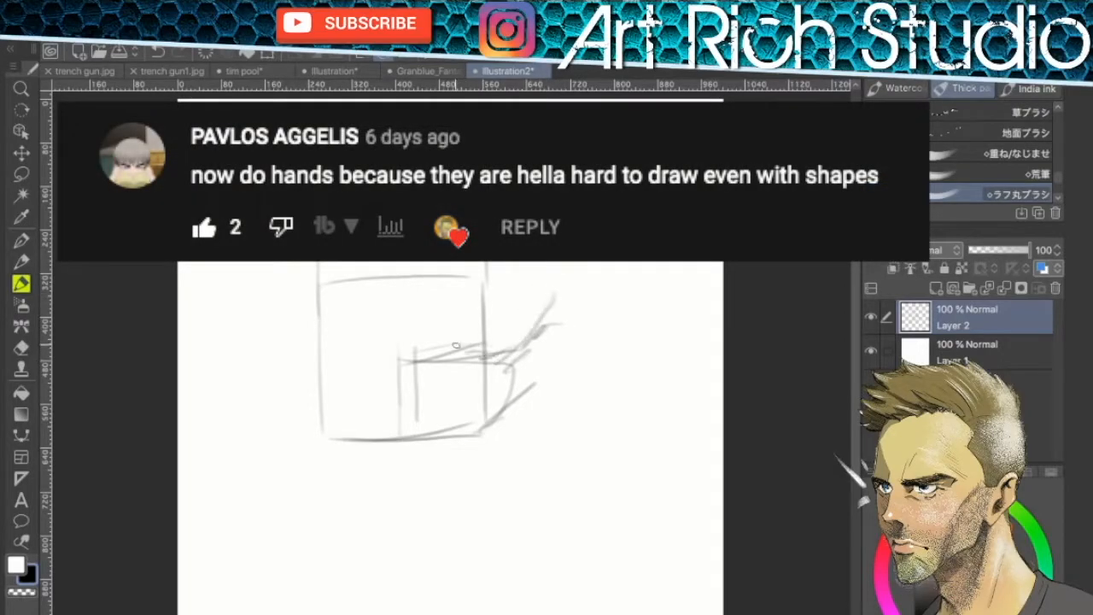
left_click_drag(458, 346, 538, 362)
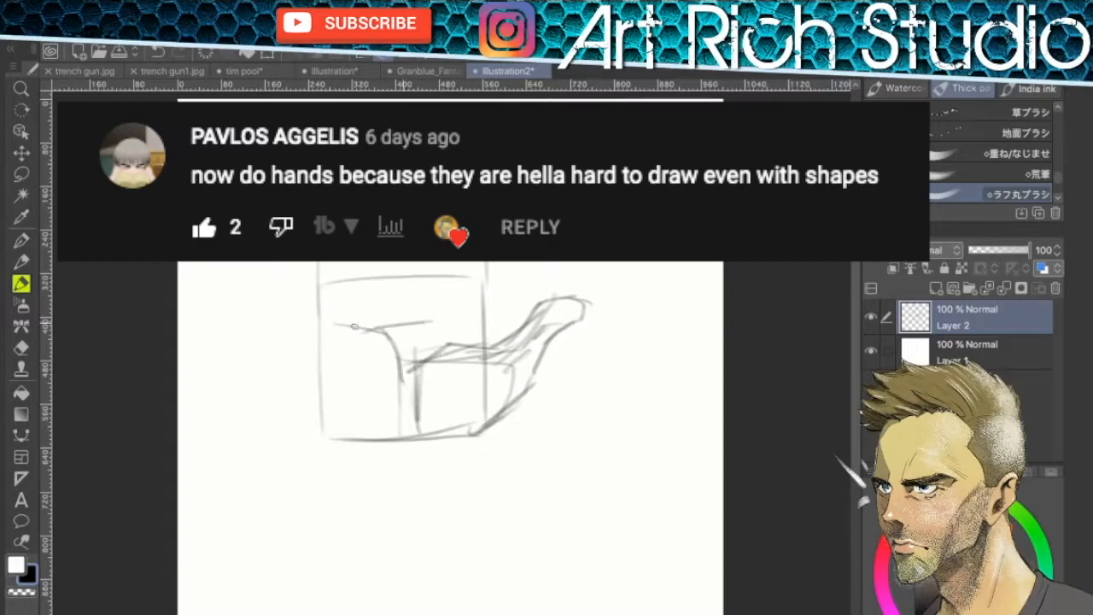
left_click_drag(341, 317, 478, 305)
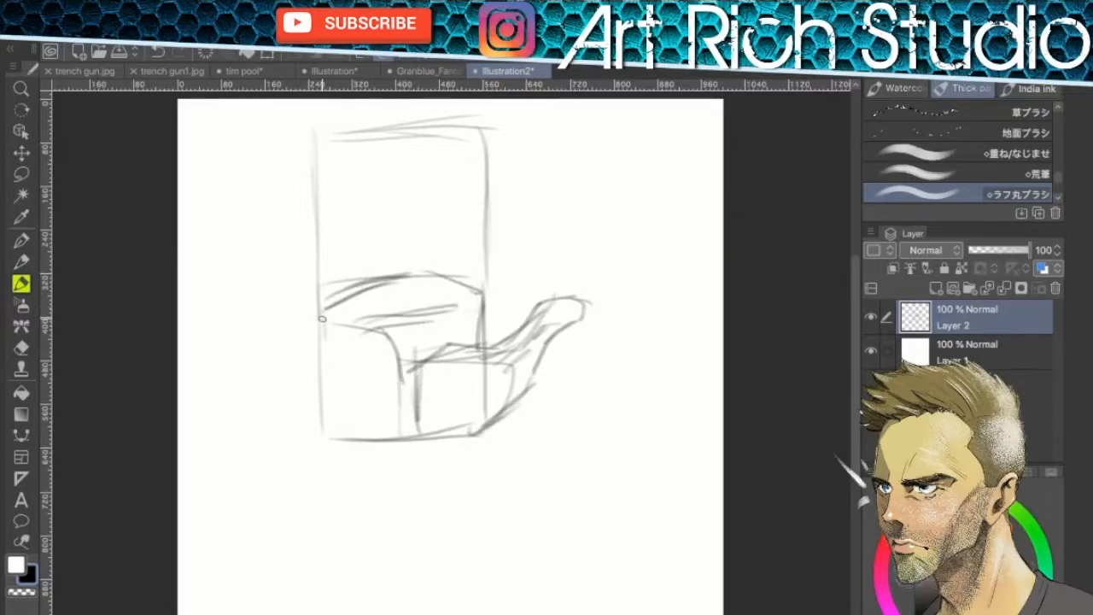
Redraw the lower palm box, mark knuckle joints across it and draw finger shapes in the upper box
left_click_drag(323, 319, 468, 431)
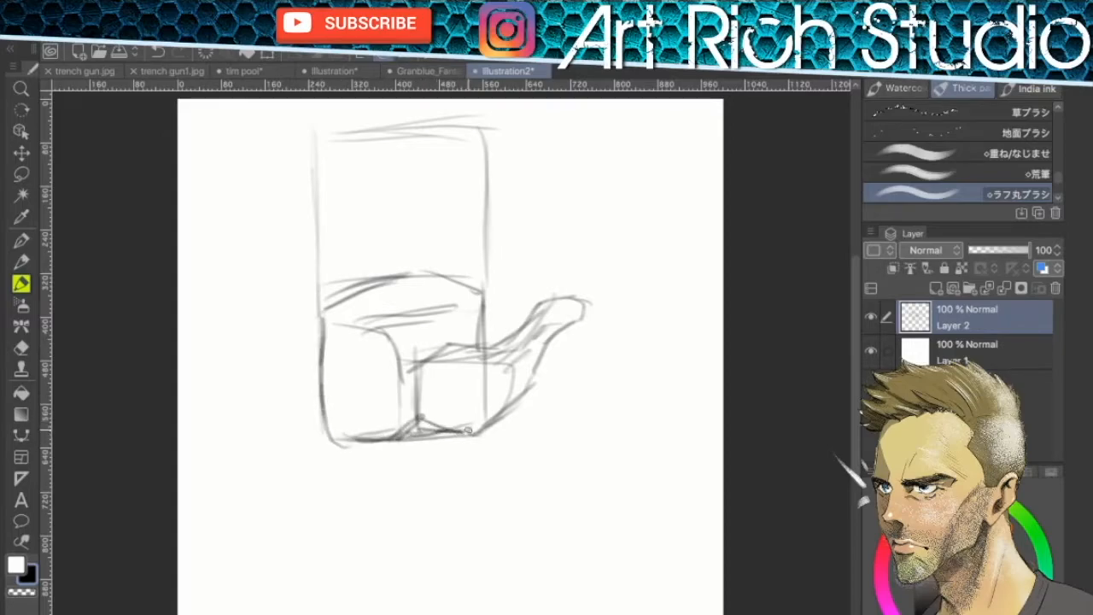
left_click_drag(410, 282, 464, 282)
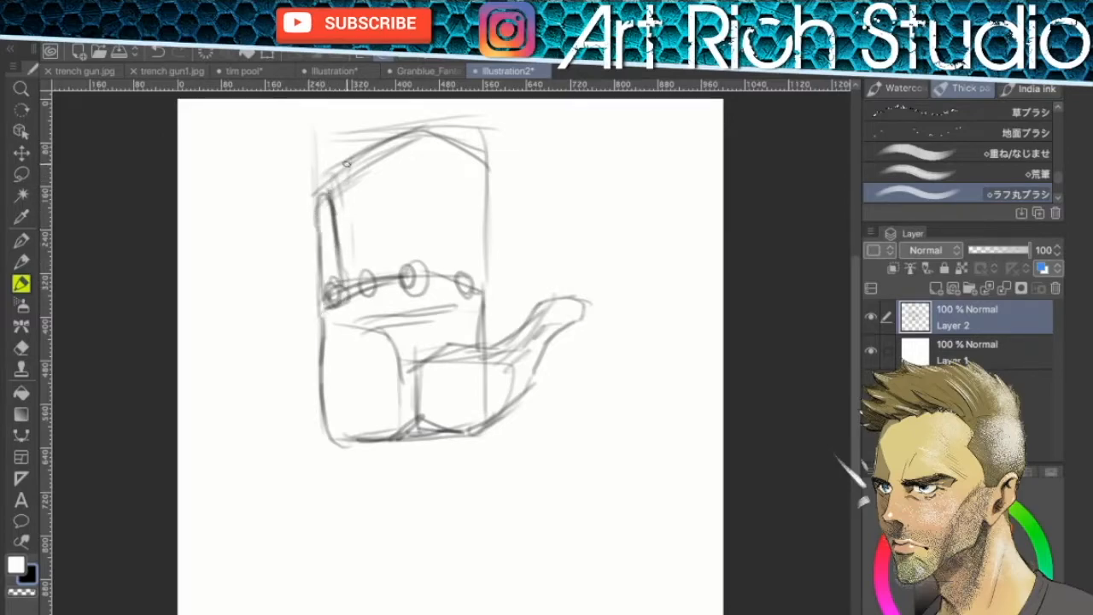
left_click_drag(376, 162, 351, 290)
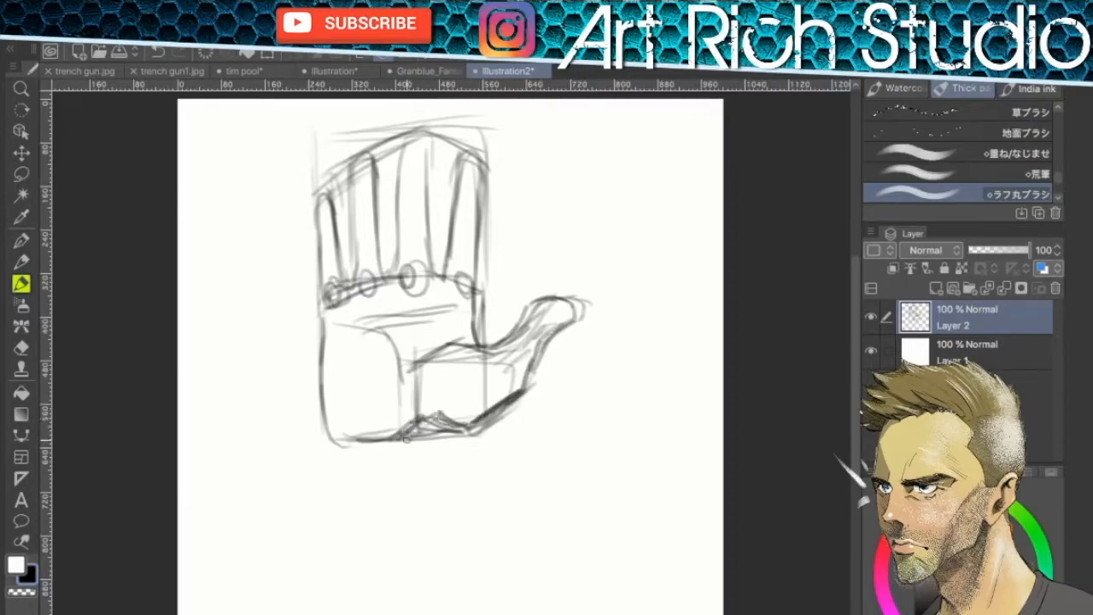
left_click_drag(428, 427, 376, 478)
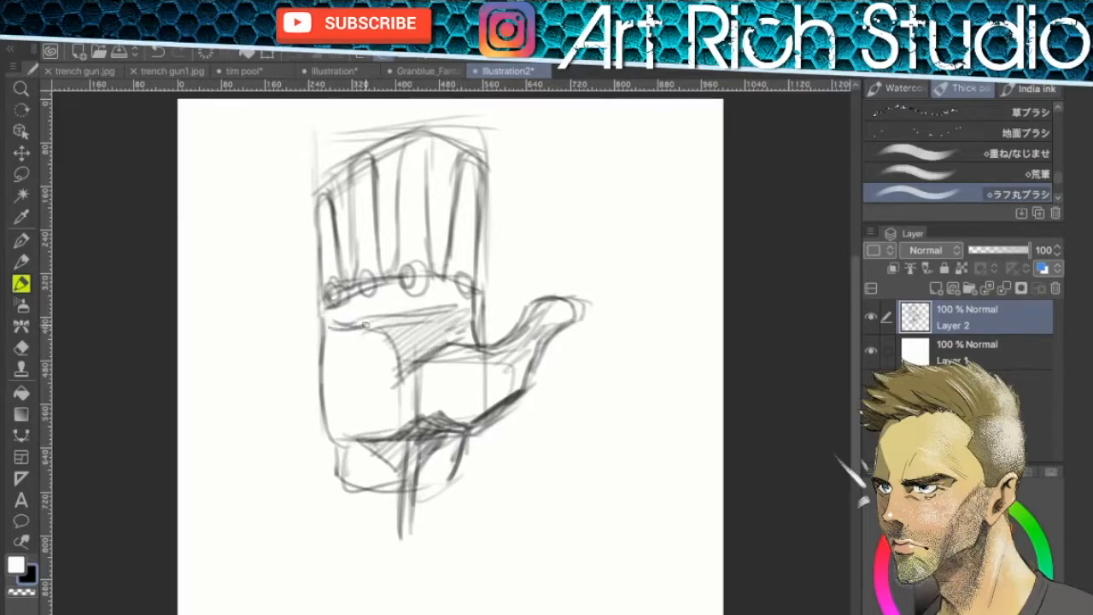
Refine the knuckles, round the fingertips and sketch wrist and forearm lines under the palm
left_click_drag(367, 325, 332, 282)
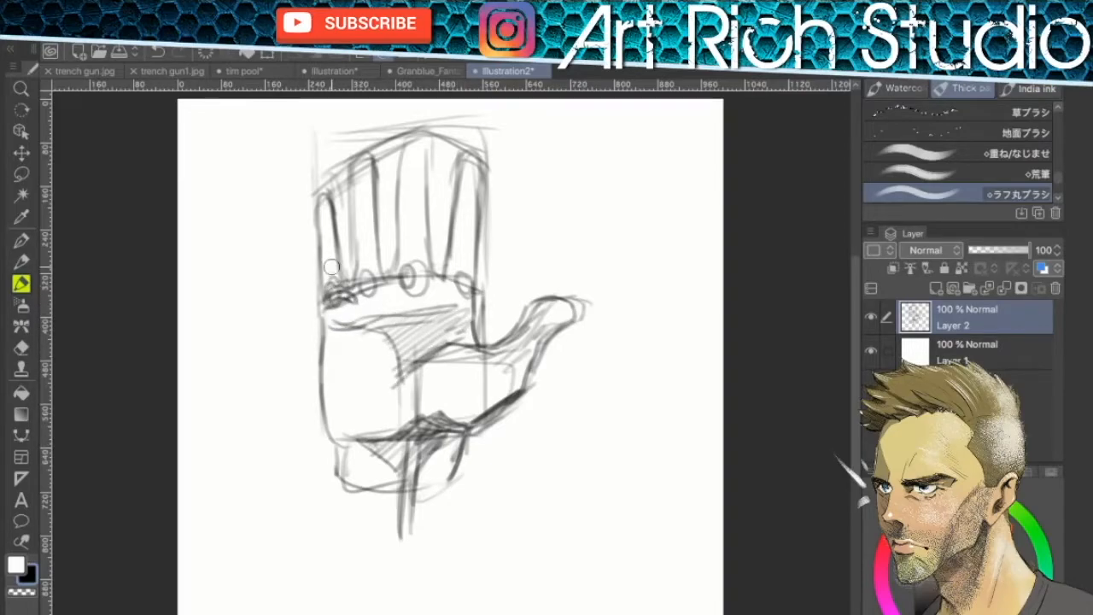
left_click_drag(331, 266, 424, 299)
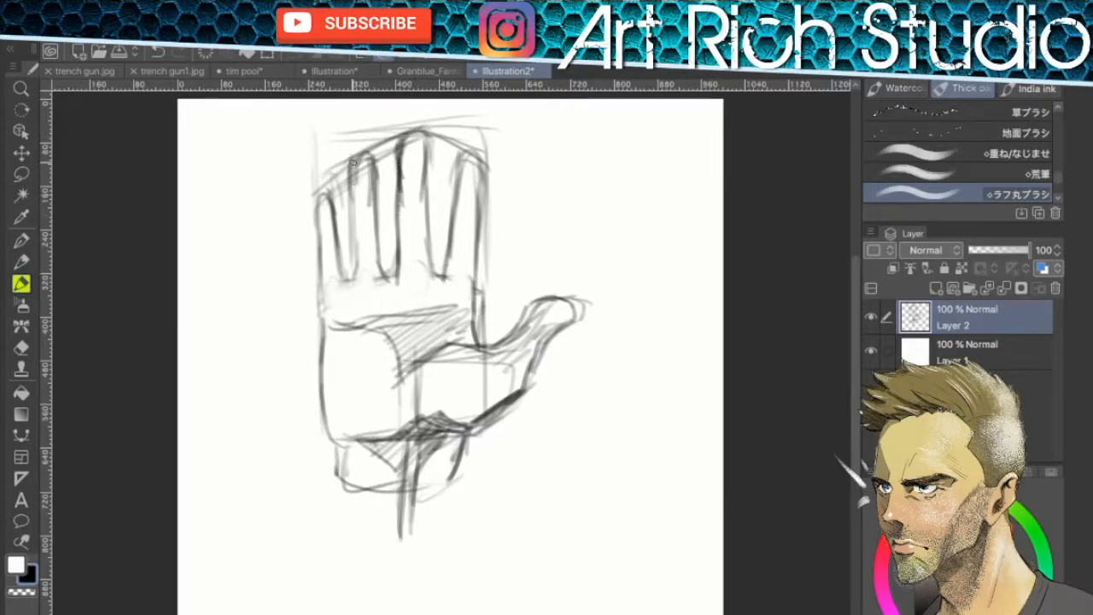
left_click_drag(357, 157, 350, 277)
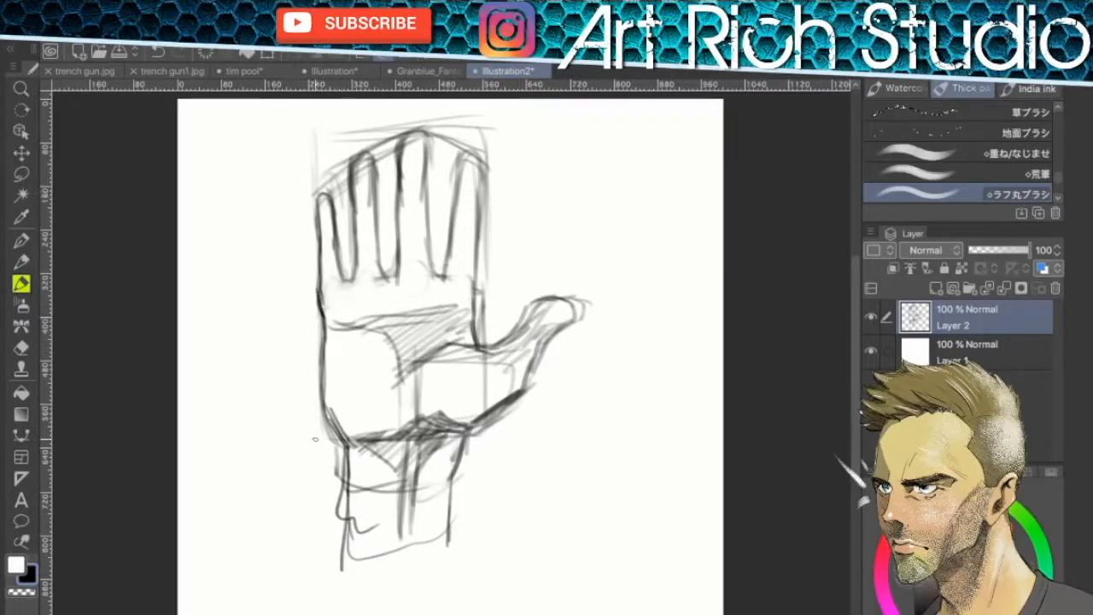
left_click_drag(273, 437, 350, 437)
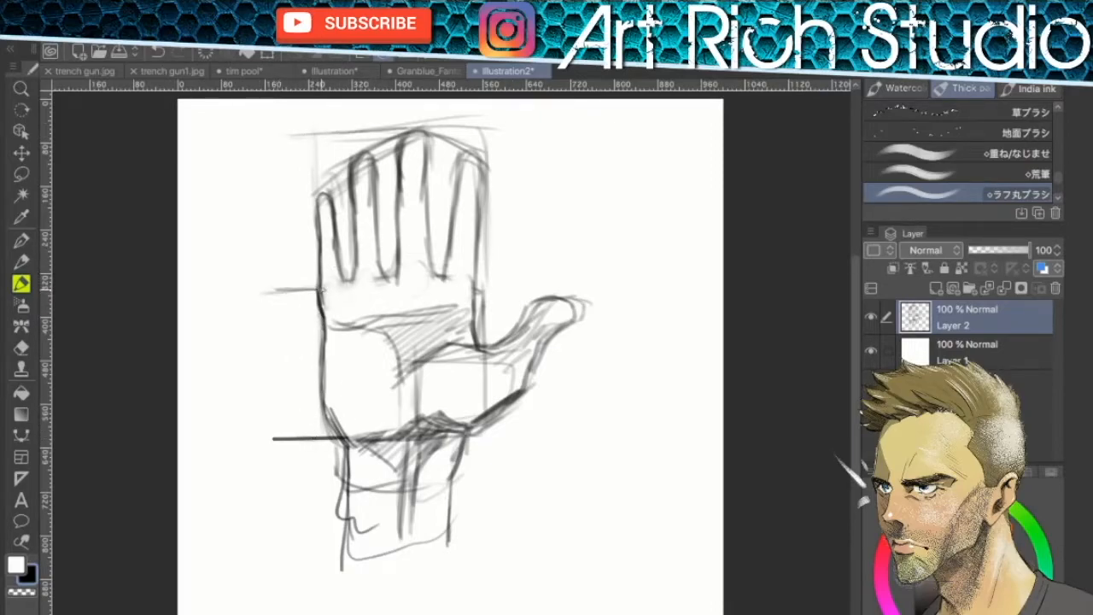
Draw a wrist guide line and a side-profile face marked in halves left of the hand
left_click_drag(265, 151, 273, 304)
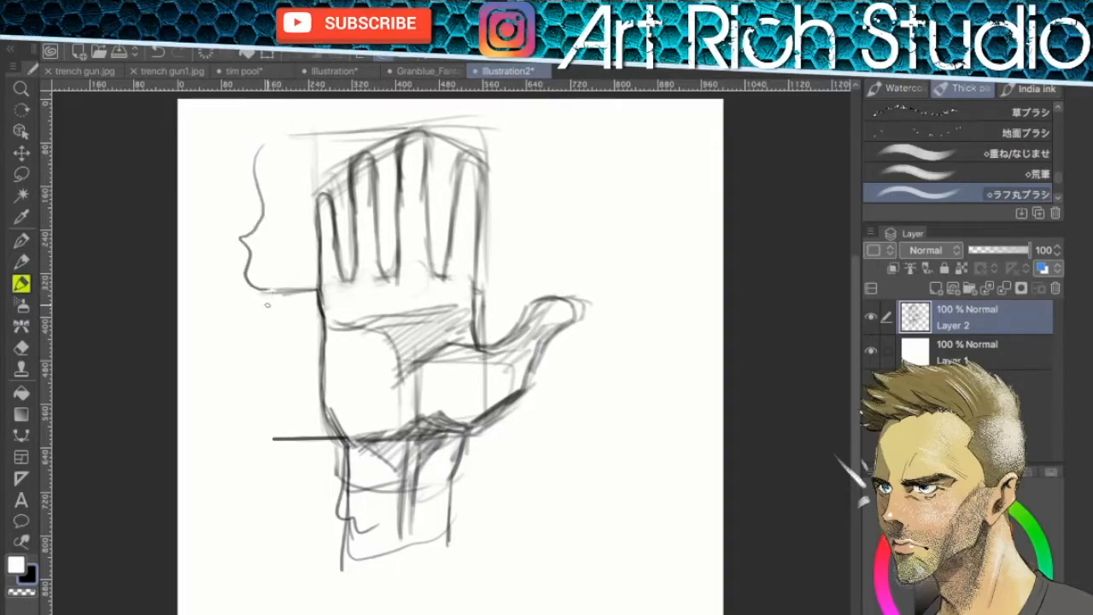
left_click_drag(270, 304, 265, 427)
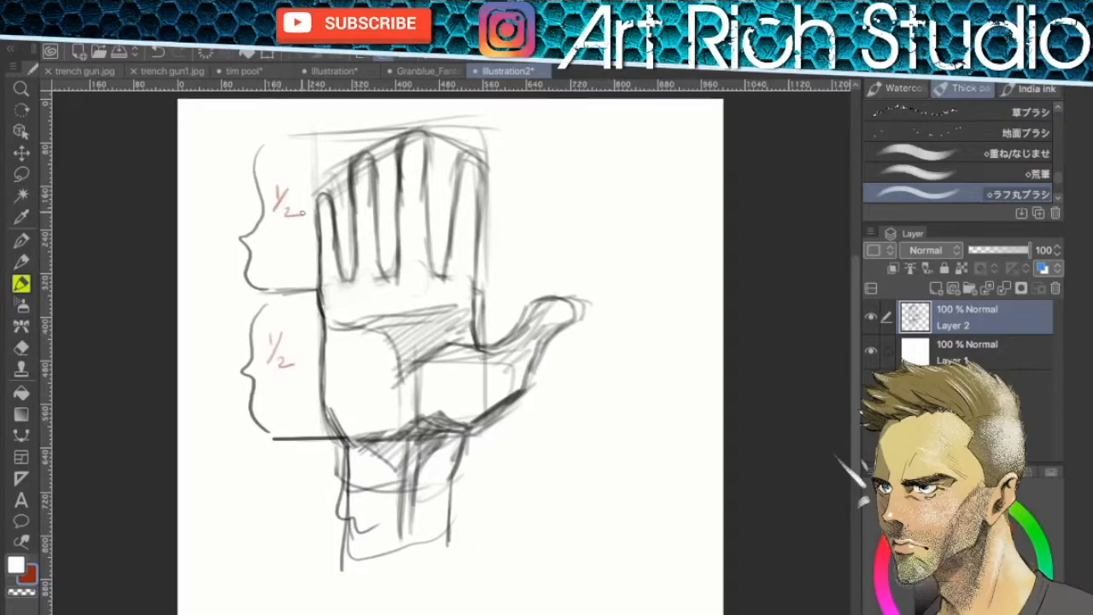
left_click_drag(272, 287, 468, 284)
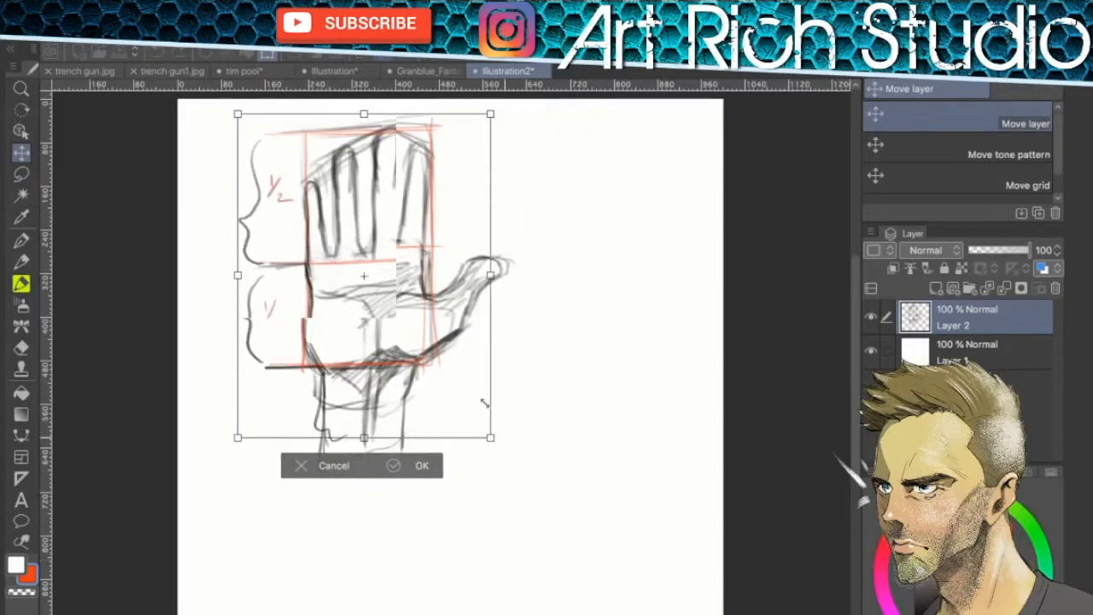
Scale the hand-and-face sketch down into the top-left corner and confirm the transform
left_click_drag(489, 437, 366, 297)
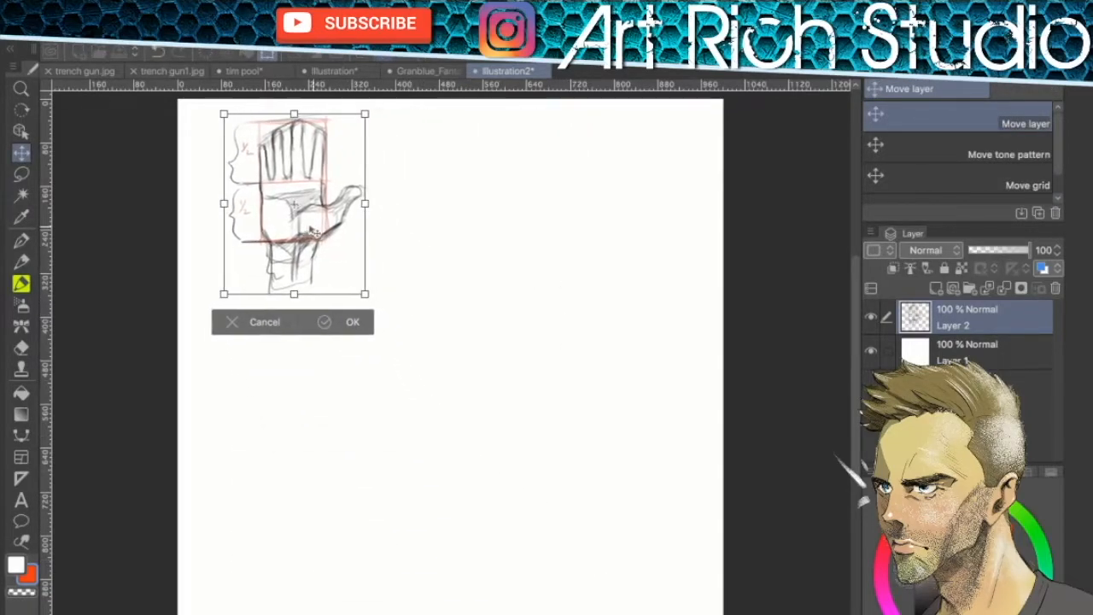
left_click(351, 322)
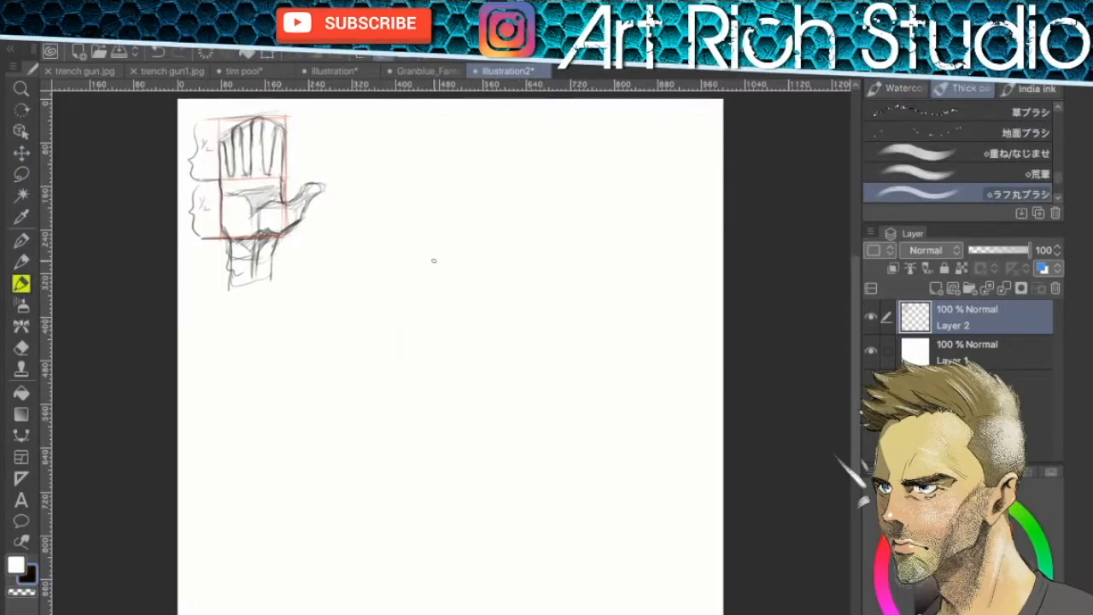
Sketch the reaching hand's palm near page centre with knuckle circles and an extended index finger
left_click_drag(454, 263, 420, 363)
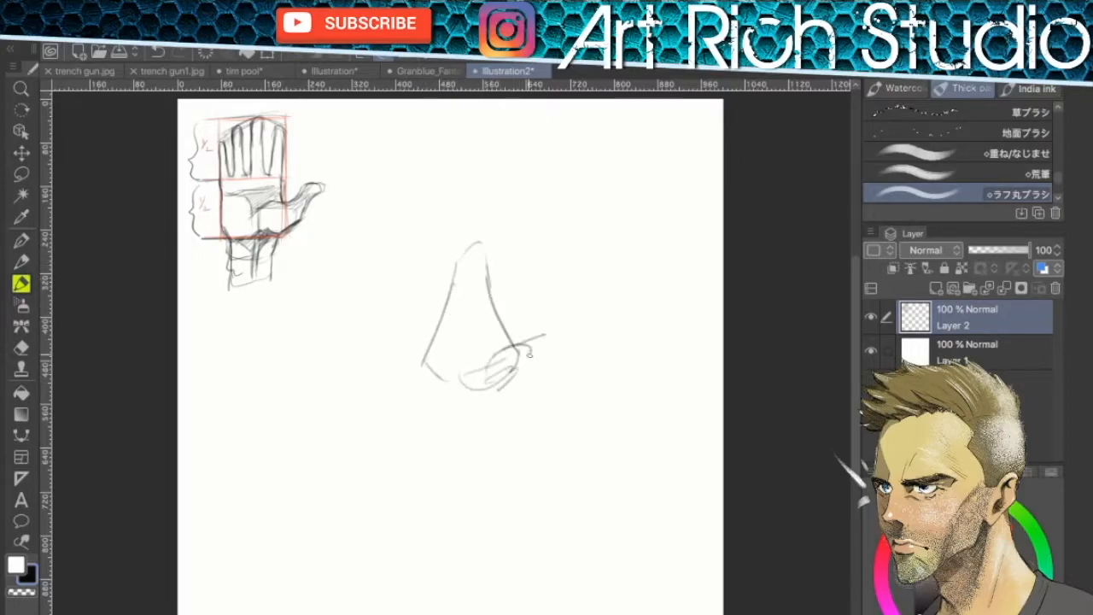
left_click_drag(481, 256, 414, 379)
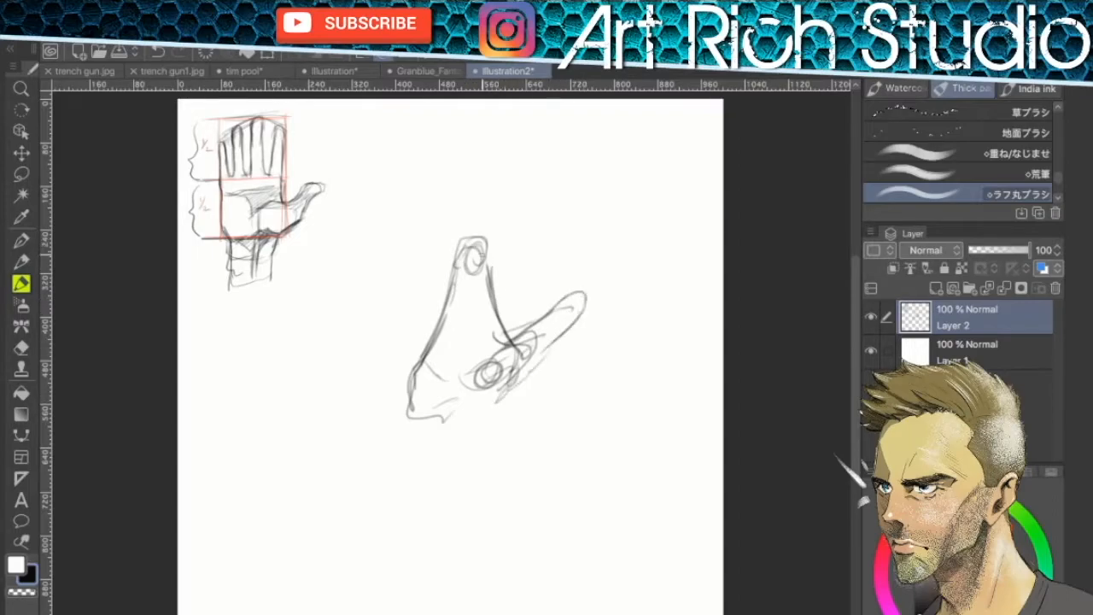
left_click_drag(465, 264, 530, 167)
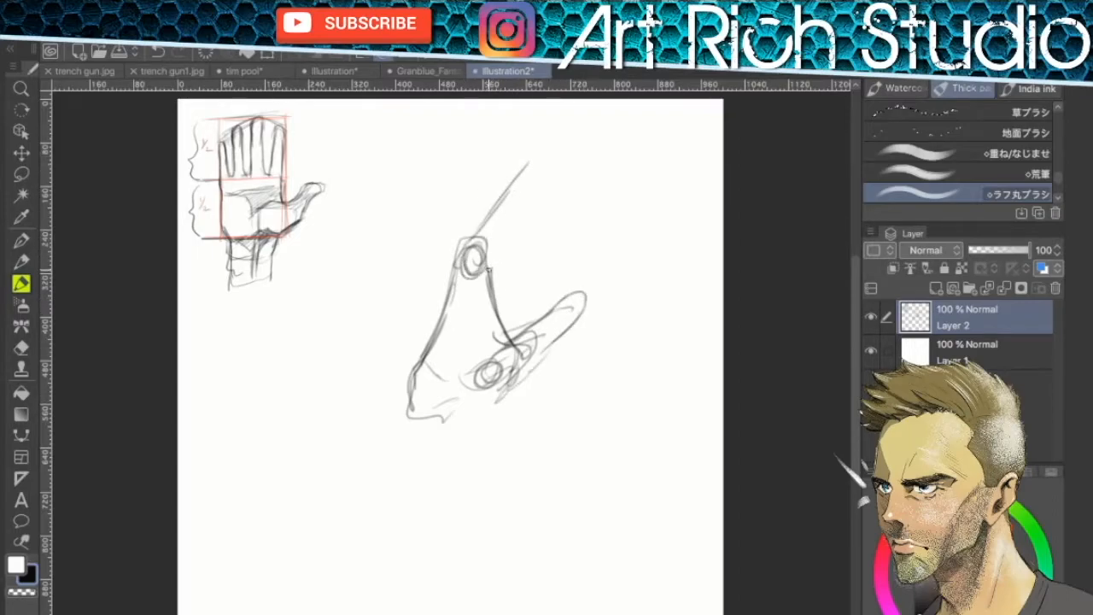
left_click_drag(492, 270, 598, 145)
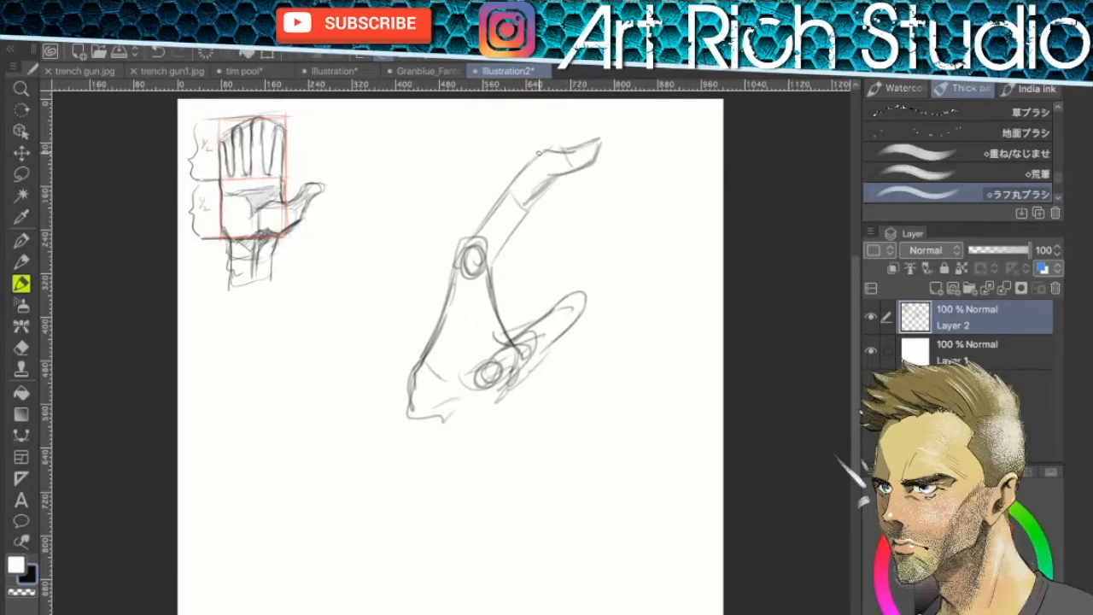
left_click_drag(516, 191, 598, 150)
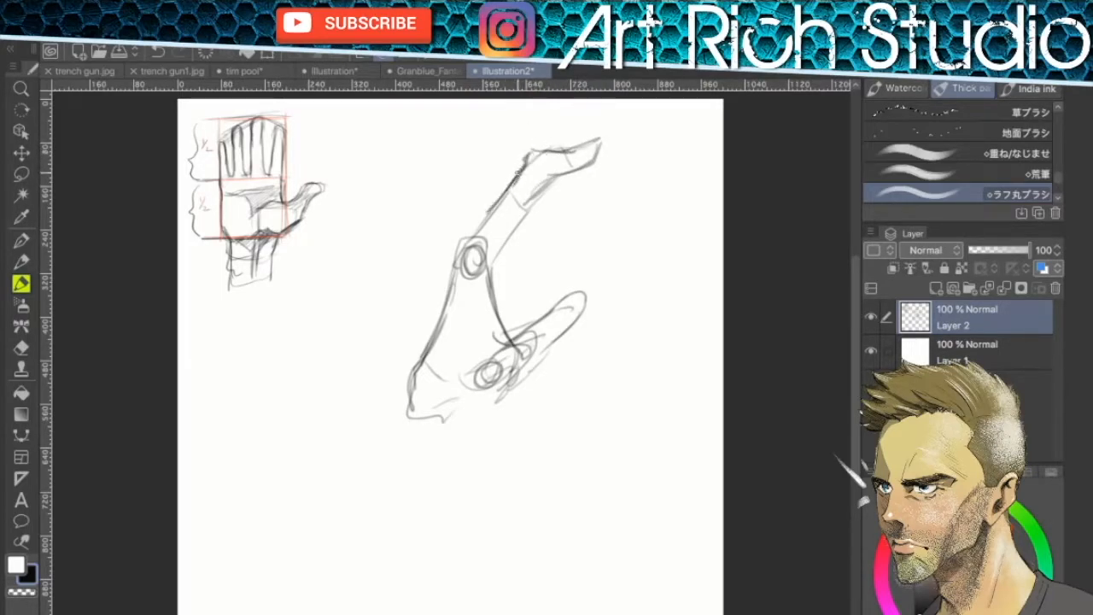
left_click_drag(482, 213, 602, 137)
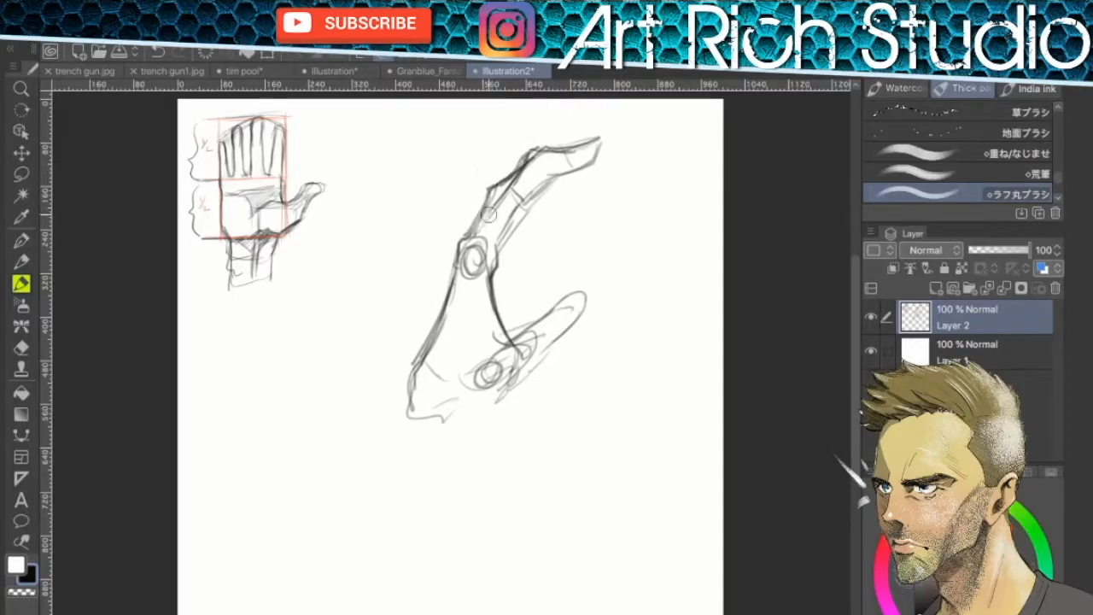
Add index finger joints, the curled fingers and a first blue construction circle at a joint
left_click_drag(487, 214, 591, 128)
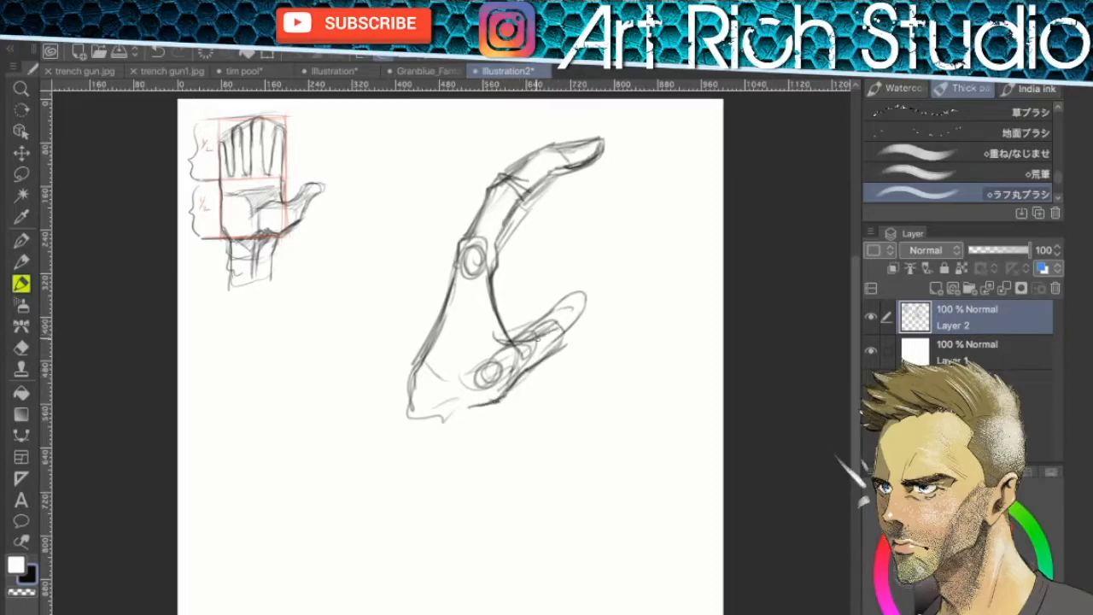
left_click_drag(530, 307, 564, 342)
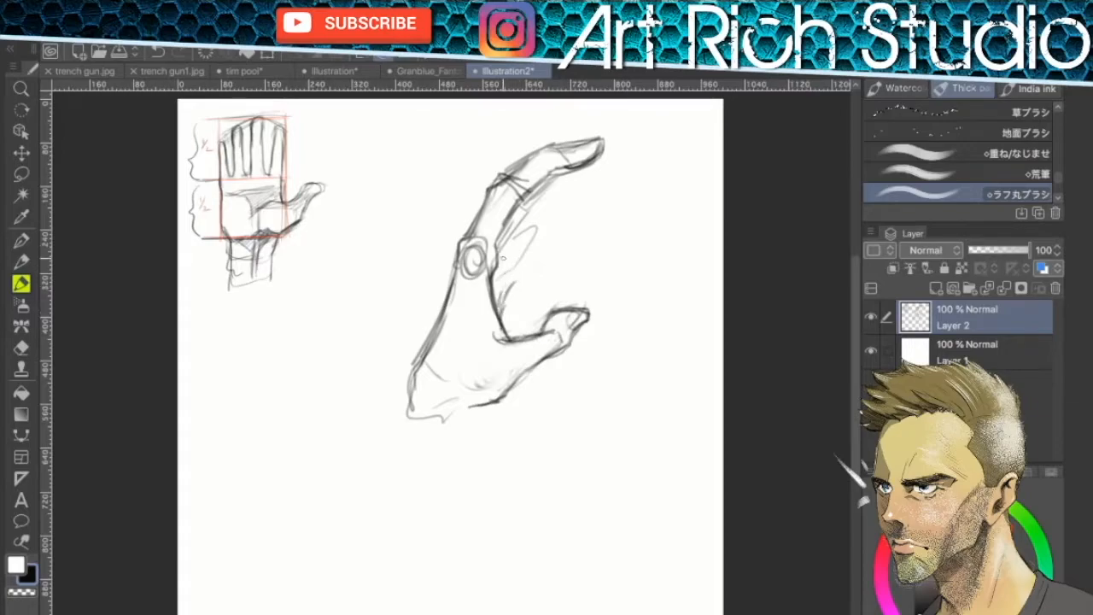
left_click_drag(513, 231, 632, 218)
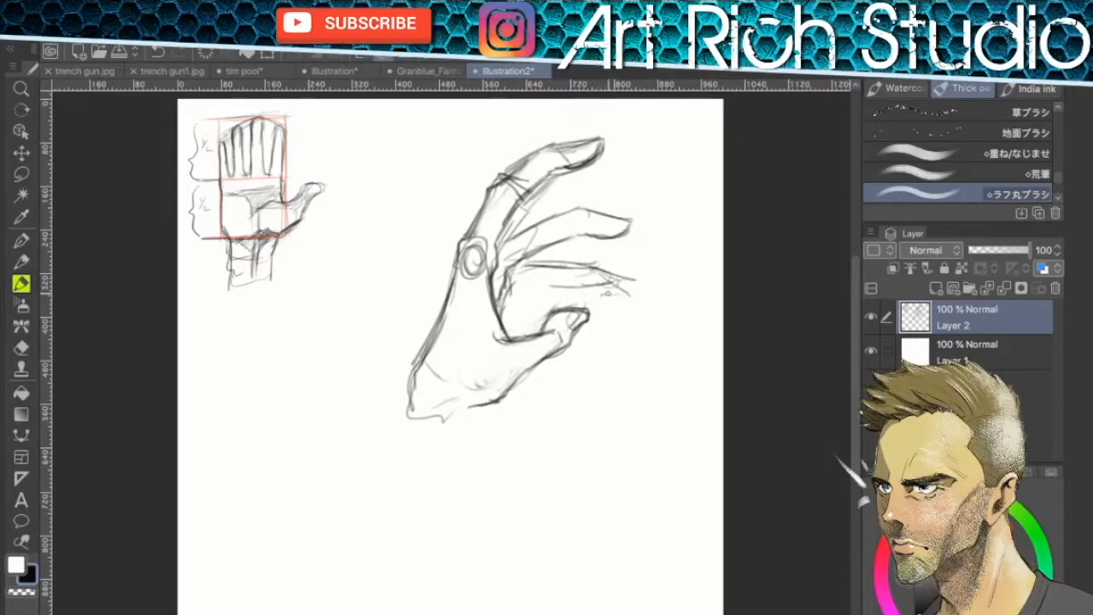
left_click_drag(512, 293, 615, 294)
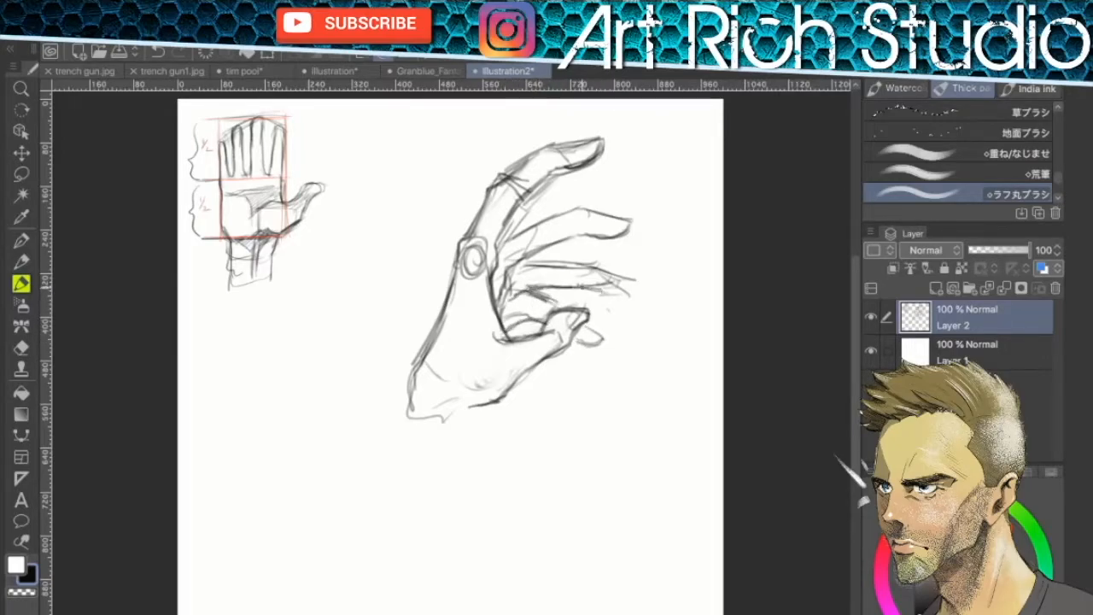
left_click_drag(513, 265, 632, 299)
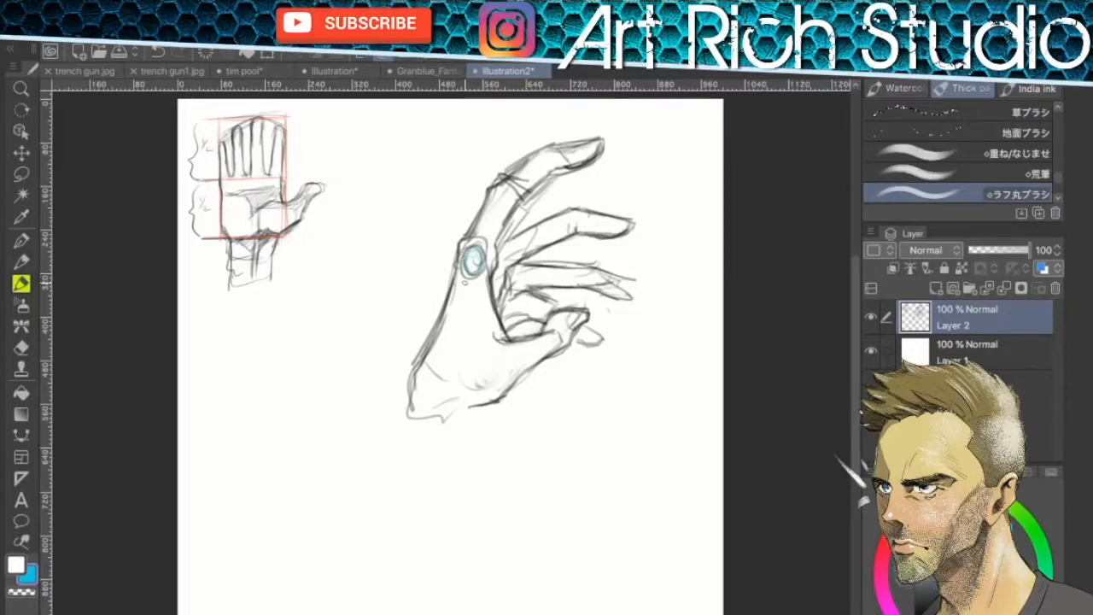
left_click_drag(465, 265, 509, 291)
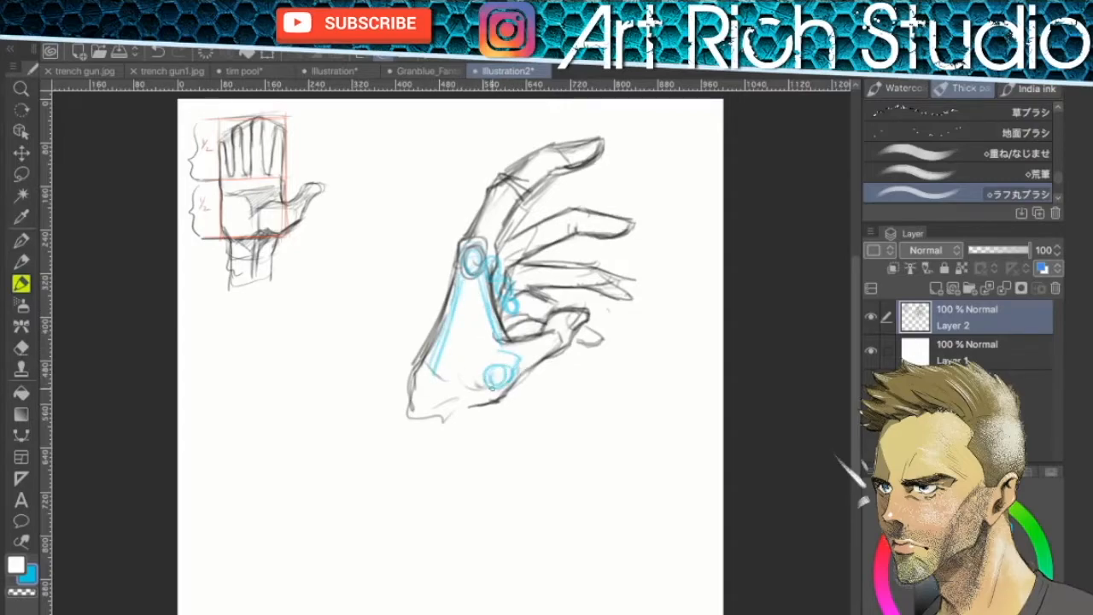
Trace blue construction lines across the reaching hand's palm and along its fingers
left_click_drag(419, 321, 492, 389)
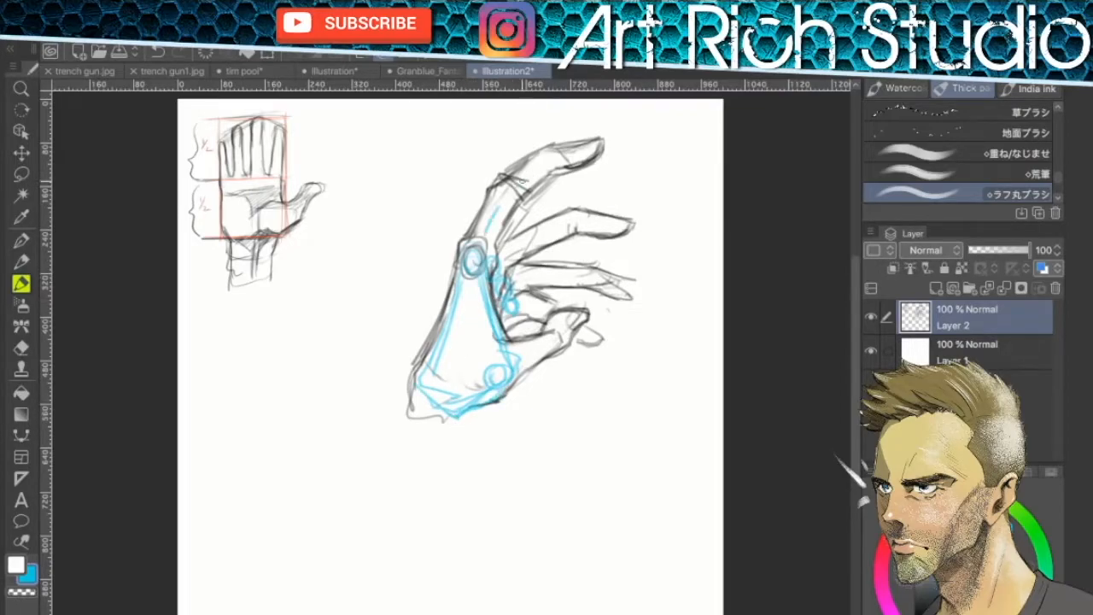
left_click_drag(481, 214, 601, 141)
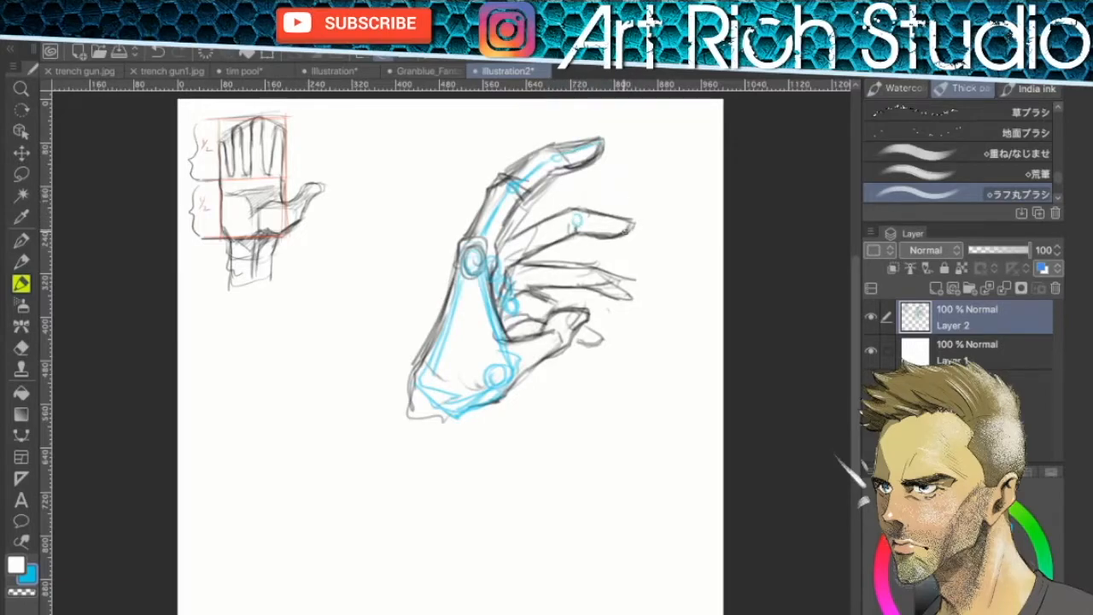
left_click_drag(509, 243, 567, 225)
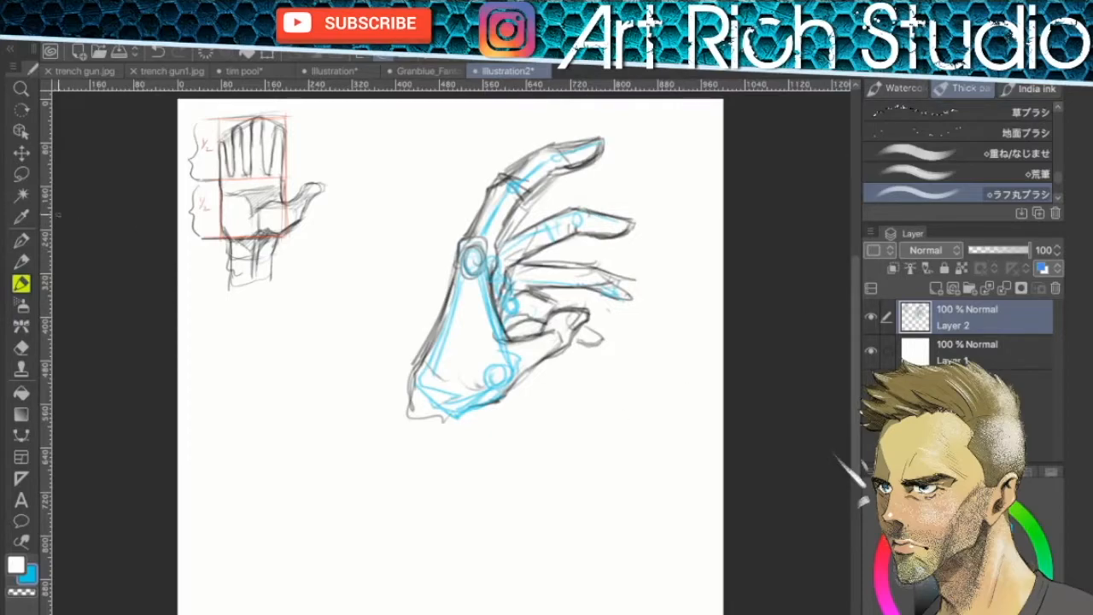
left_click(20, 152)
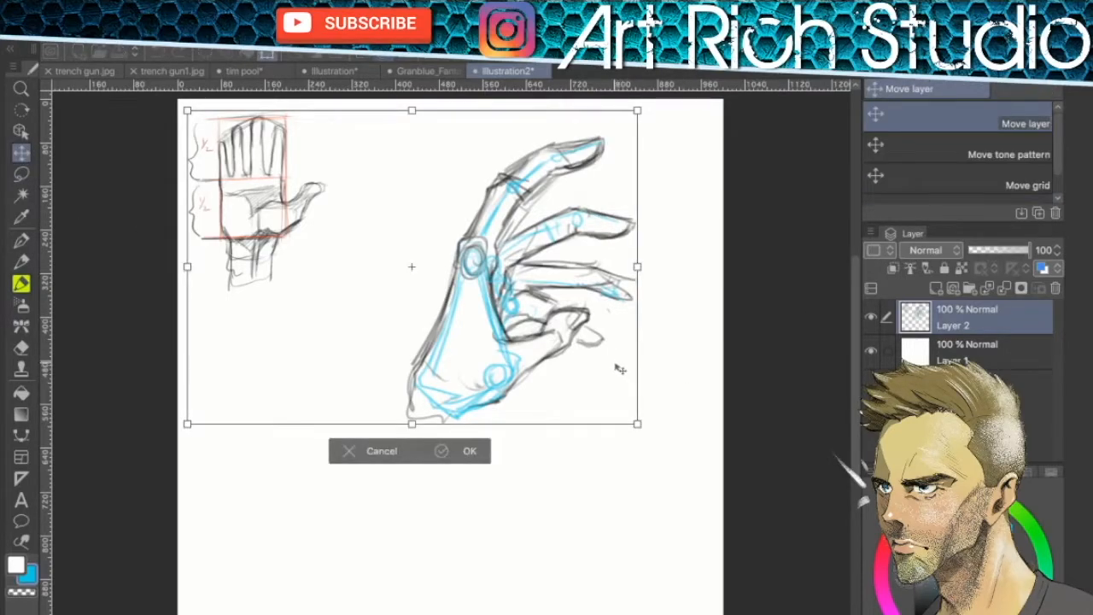
Begin resizing the reaching hand to place it below the palm study
left_click(469, 451)
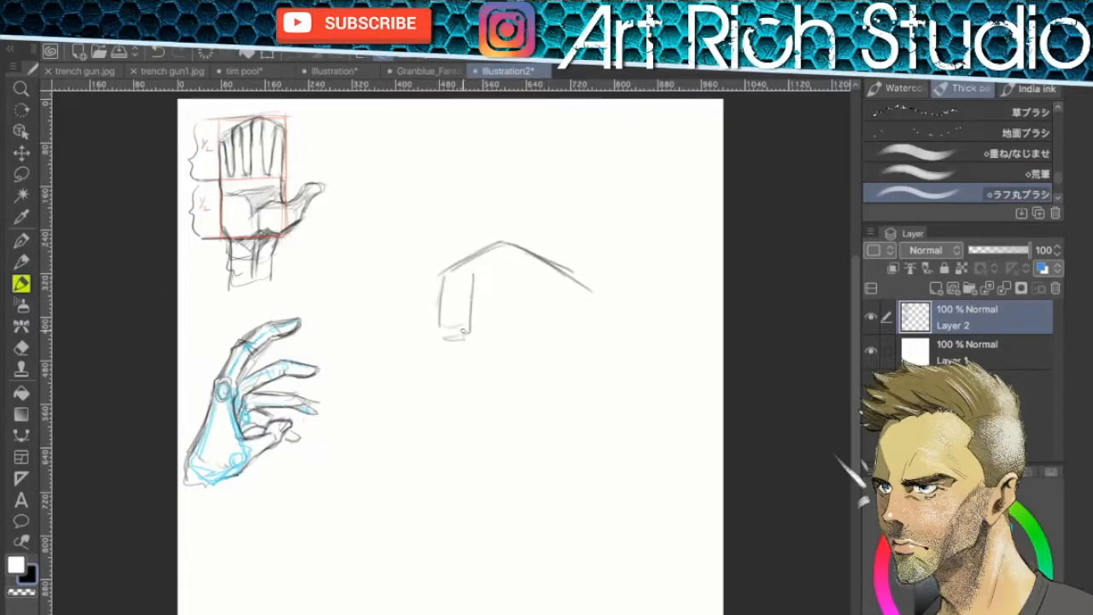
Block out a front-view fist with knuckle shapes and thumb in grey, then pick red
left_click_drag(458, 273, 504, 265)
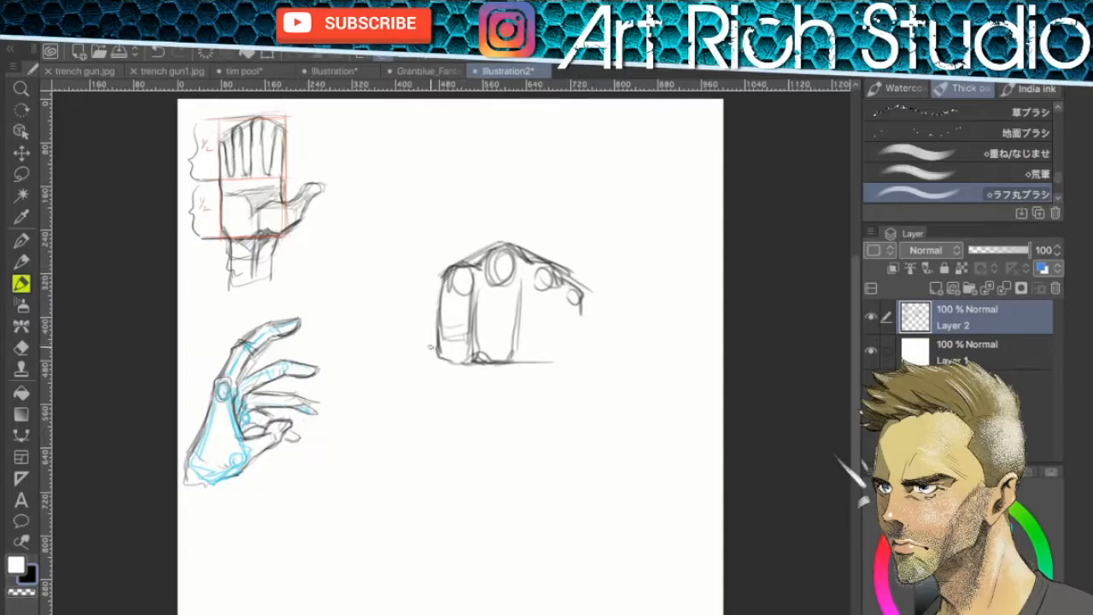
left_click_drag(418, 353, 513, 389)
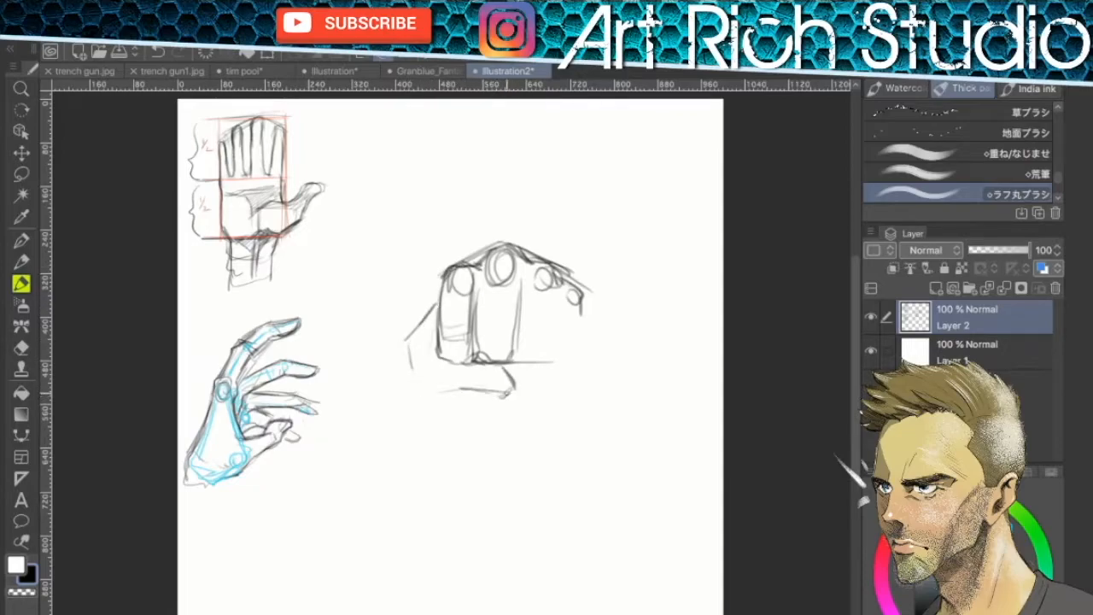
left_click_drag(430, 308, 513, 385)
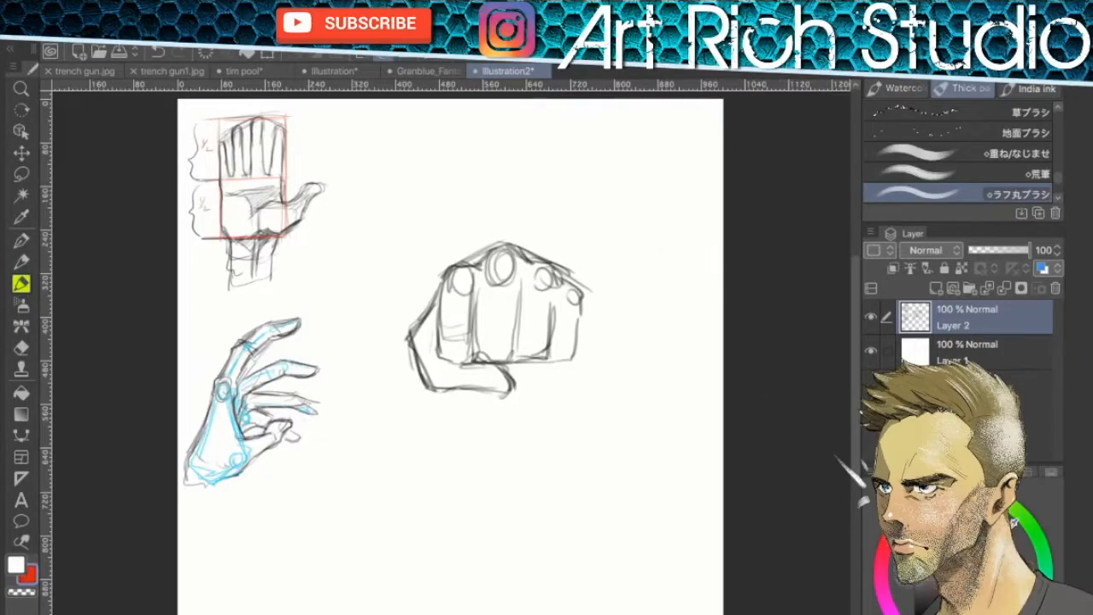
left_click(458, 277)
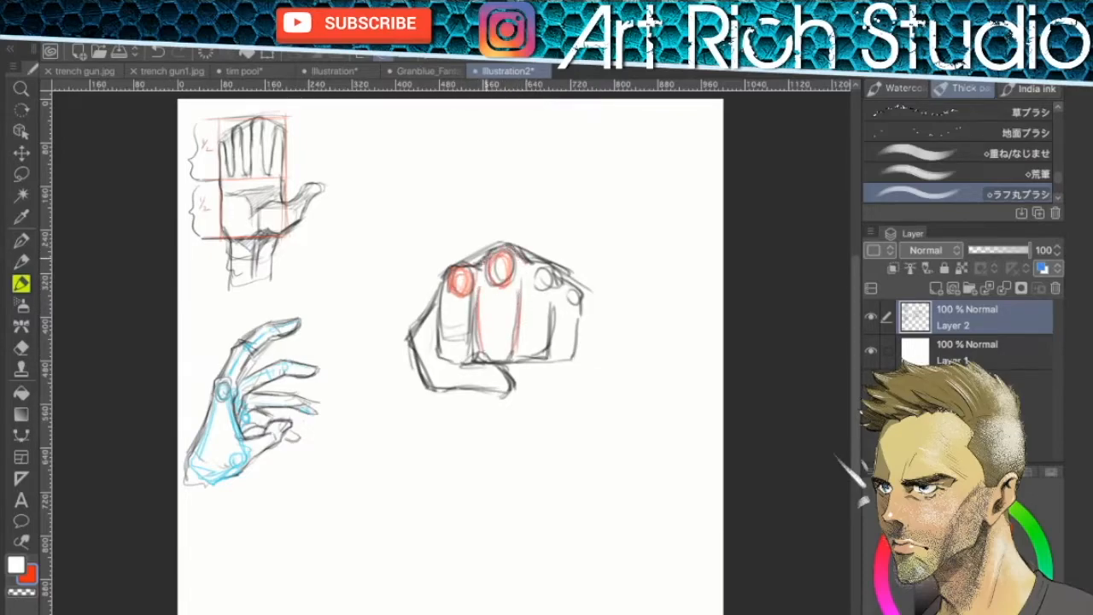
Circle the fist's knuckles and box edges in red, then start a darker outline over it
left_click_drag(478, 274, 581, 350)
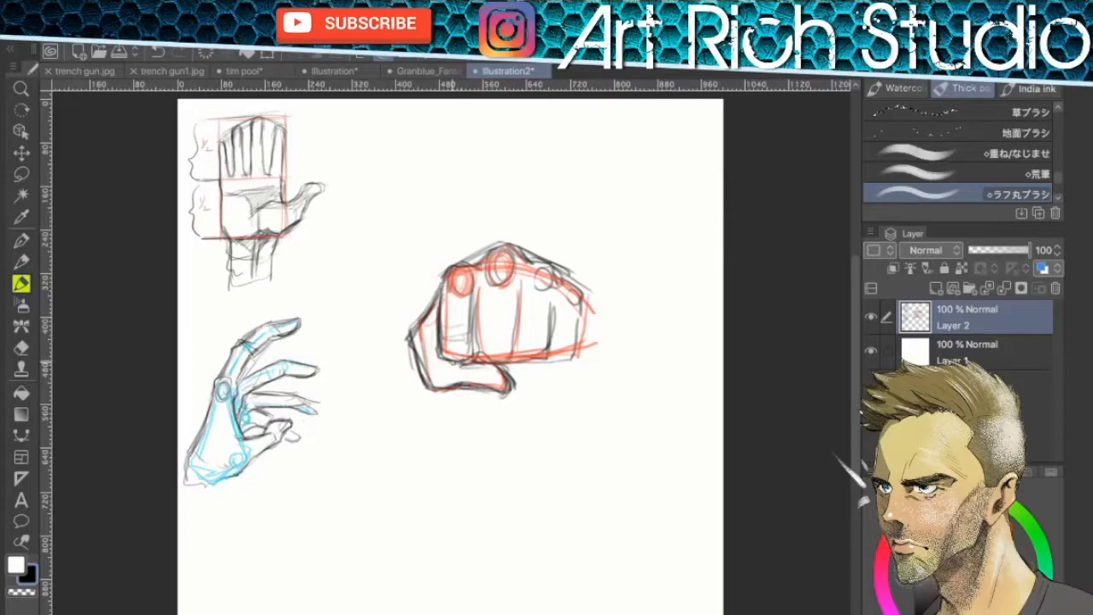
left_click_drag(453, 294, 462, 363)
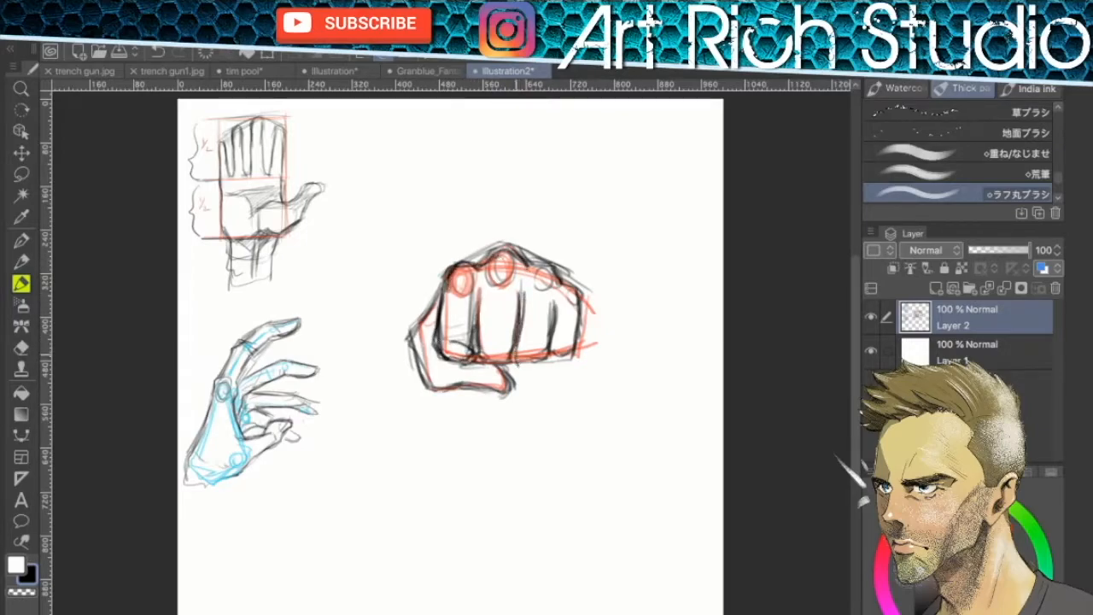
left_click_drag(479, 291, 492, 367)
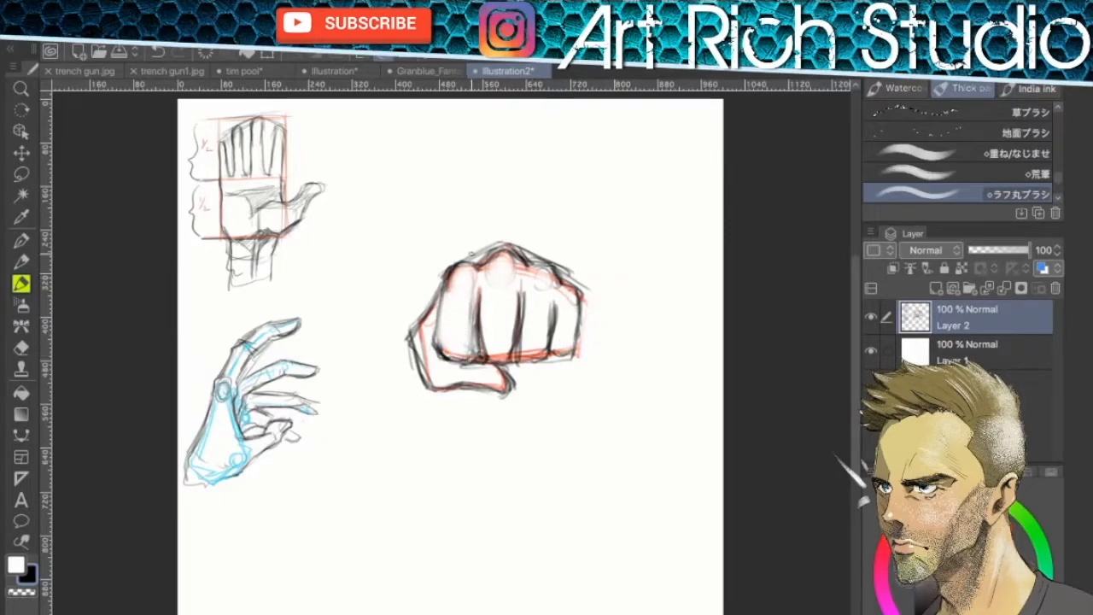
left_click_drag(453, 256, 440, 359)
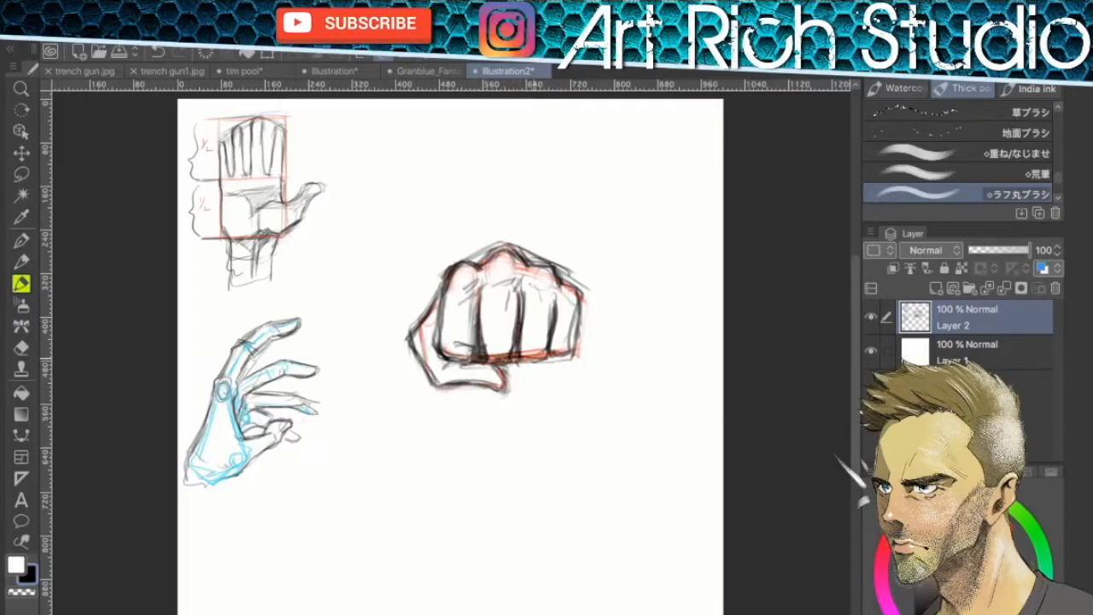
Strengthen the fist's contours, finger divisions and lower edge with bold dark lines
left_click_drag(512, 341, 564, 362)
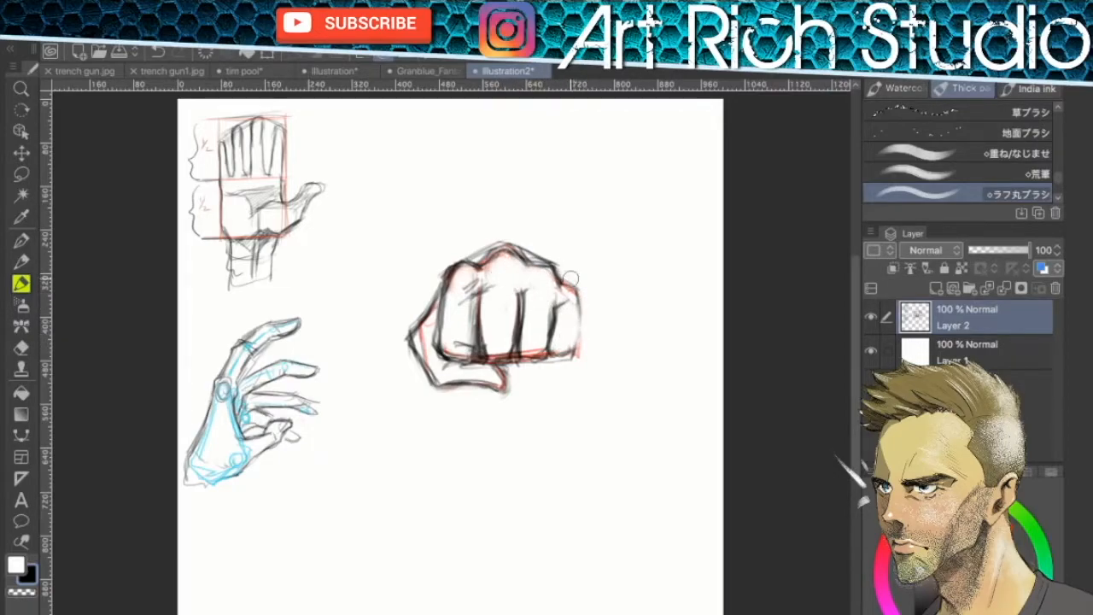
left_click_drag(567, 274, 578, 350)
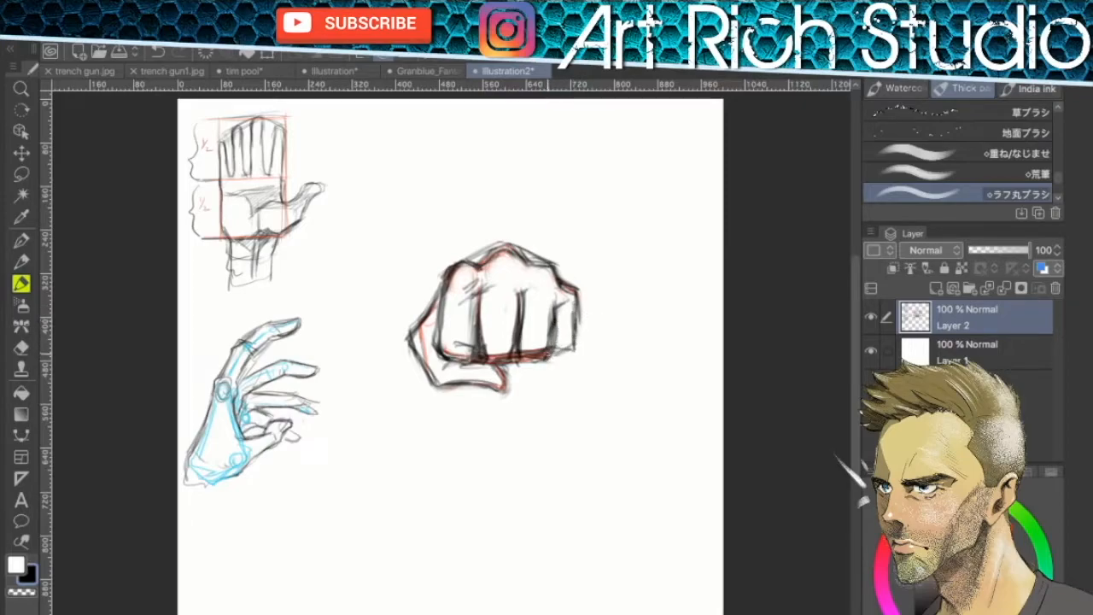
left_click_drag(546, 282, 553, 342)
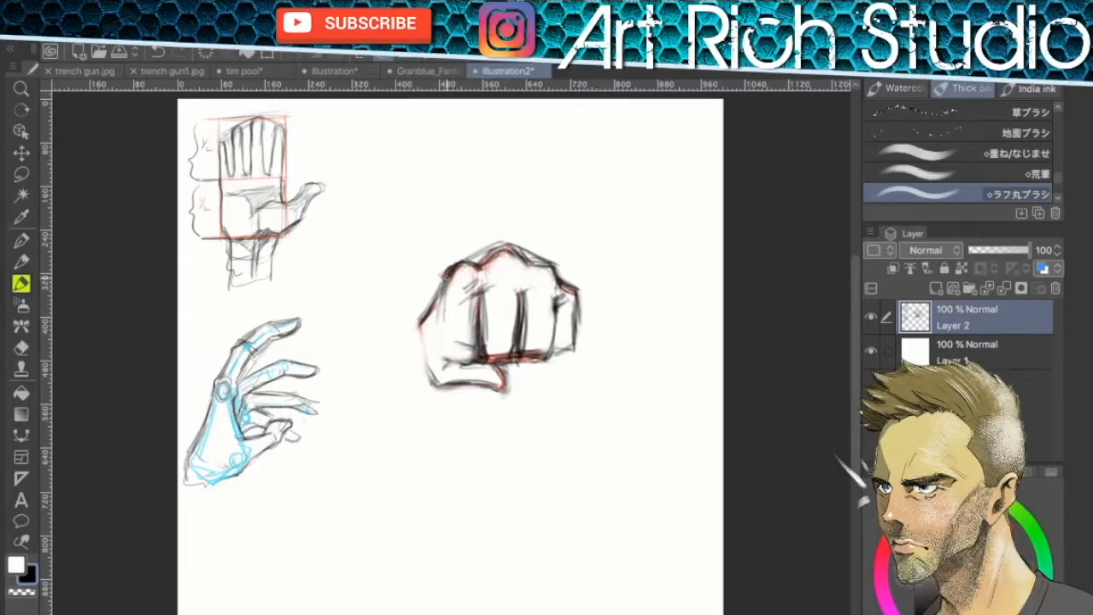
left_click_drag(444, 273, 482, 384)
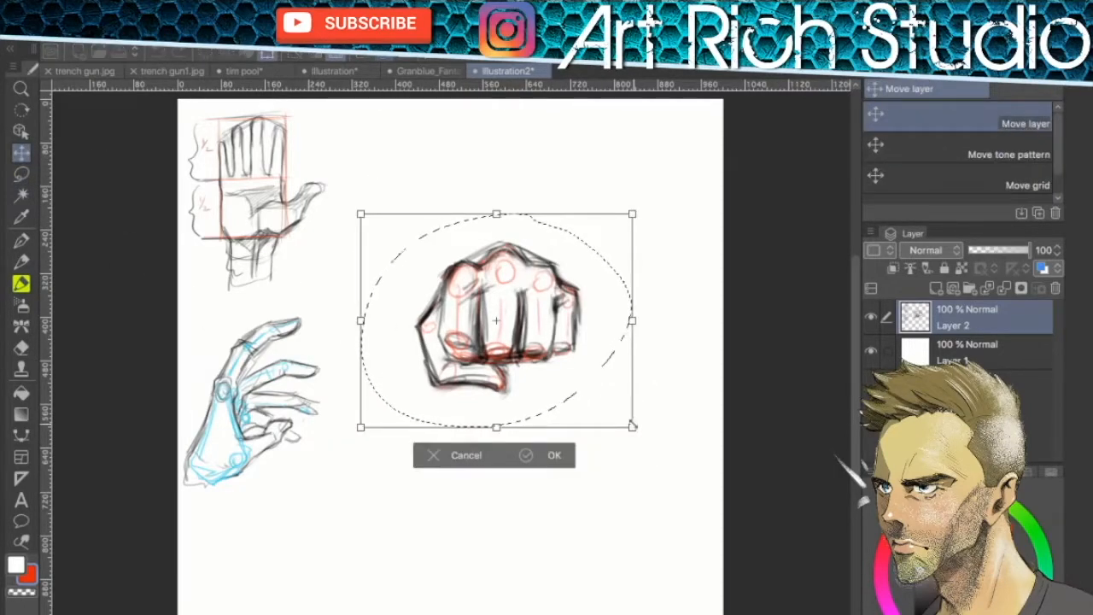
Shrink the fist study and place it at the bottom left beneath the reaching hand
left_click_drag(496, 321, 248, 564)
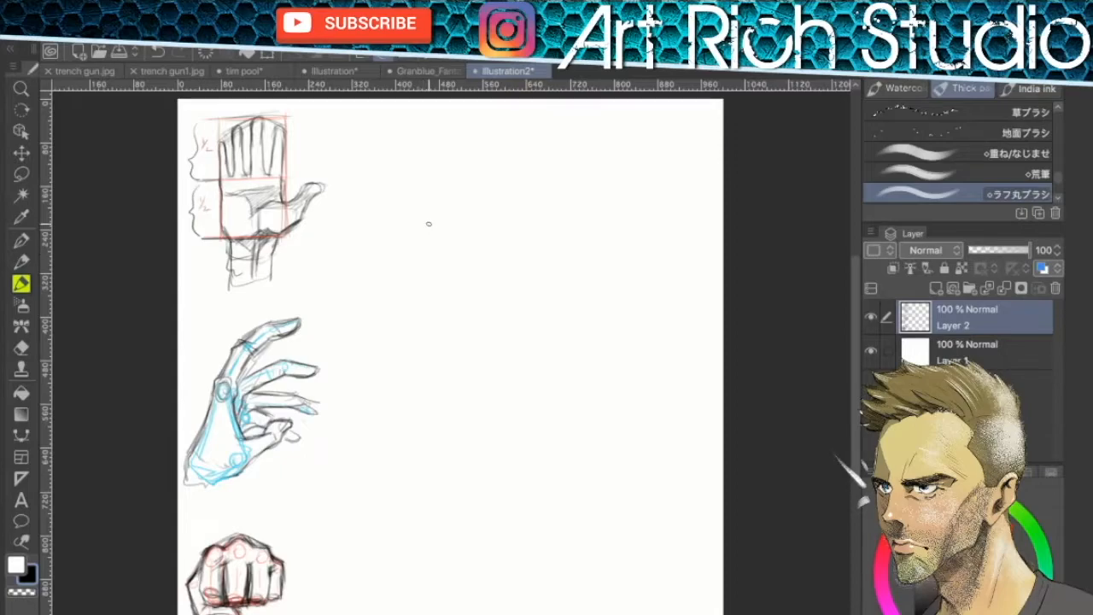
Sketch the wrist and long forearm lines for a new hand in the page centre
left_click_drag(516, 253, 499, 342)
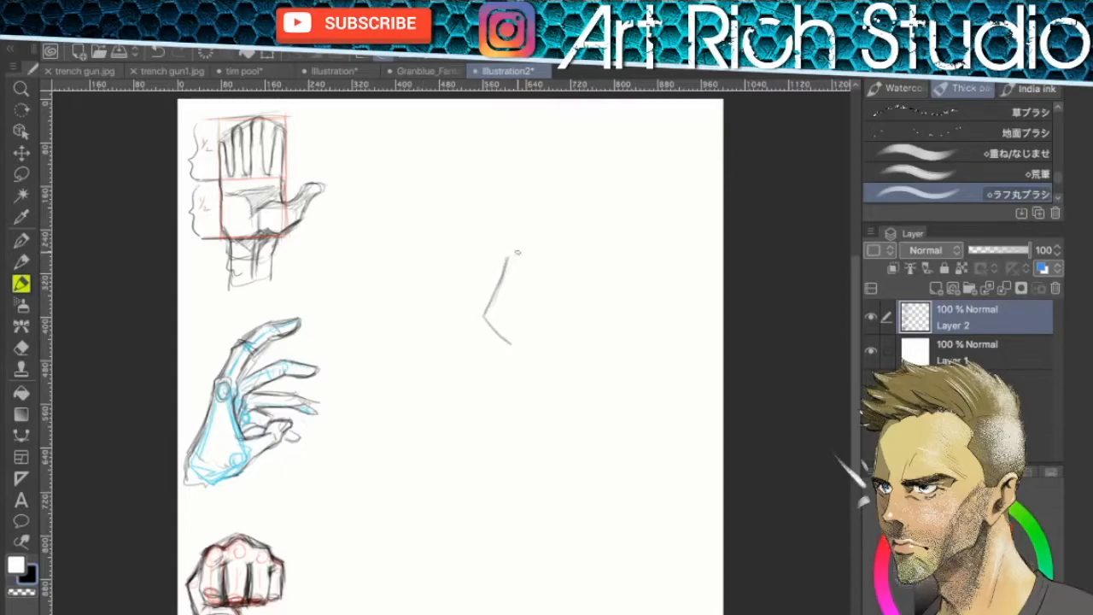
left_click_drag(516, 253, 564, 379)
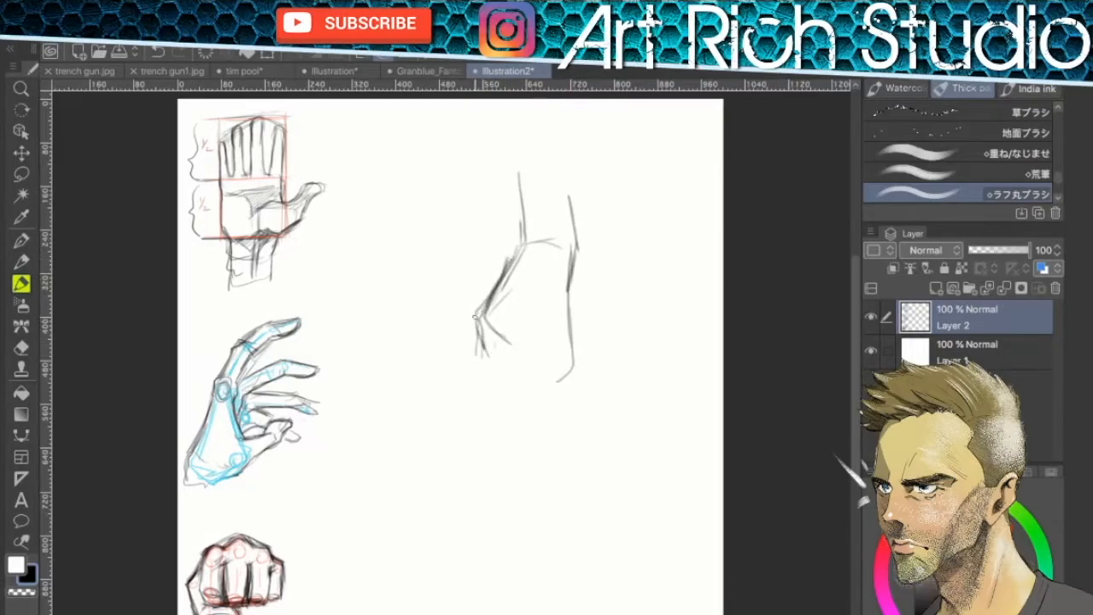
left_click_drag(479, 334, 555, 384)
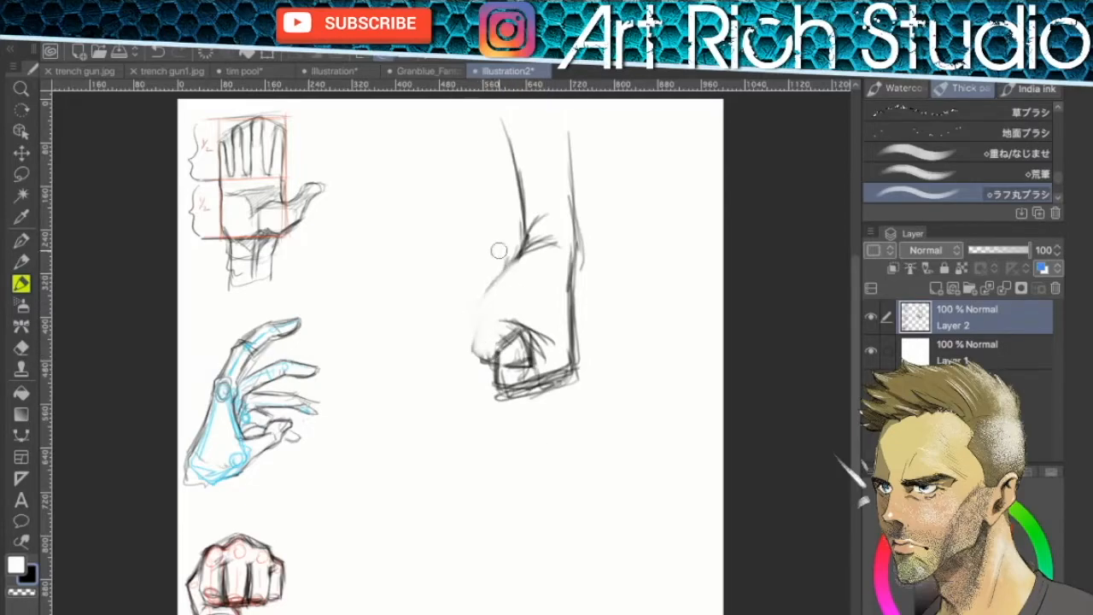
Draw the knuckles and curled fingers of the side-view fist atop the forearm
left_click_drag(513, 256, 492, 359)
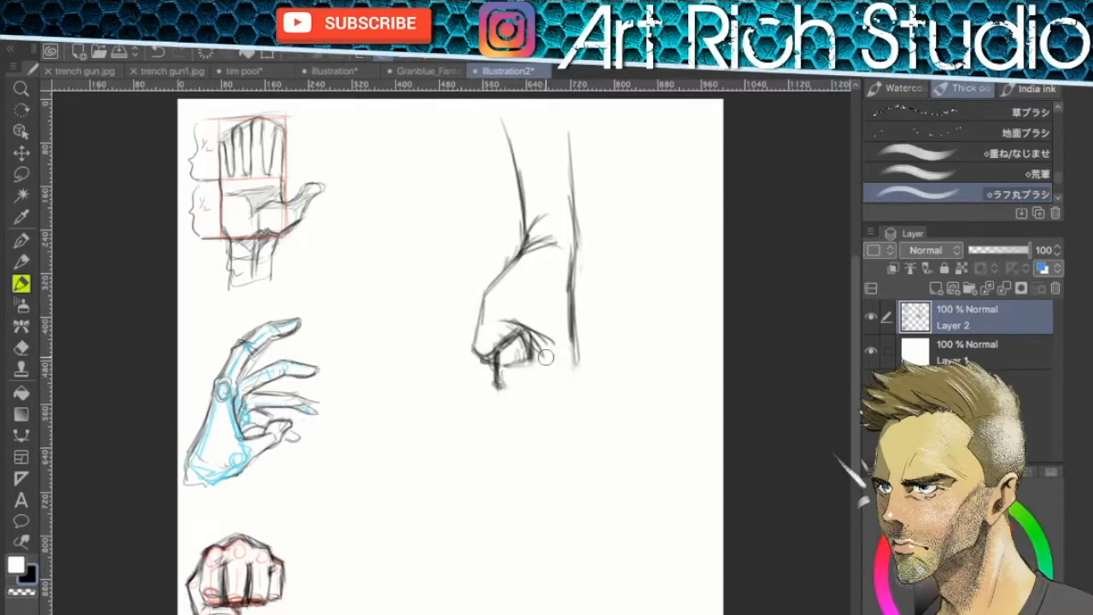
left_click_drag(567, 359, 585, 256)
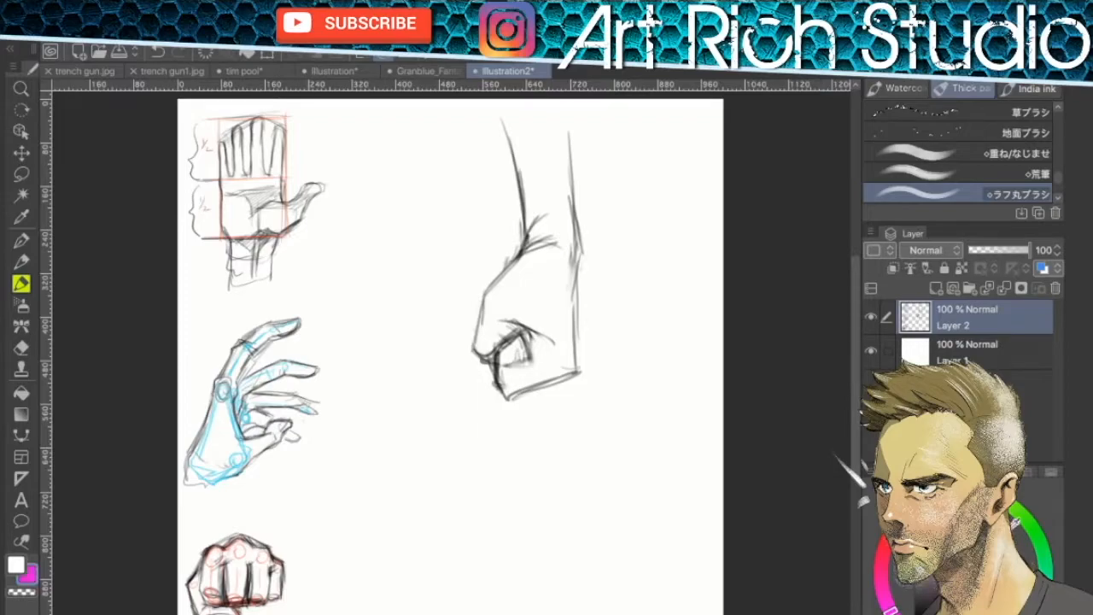
left_click(543, 236)
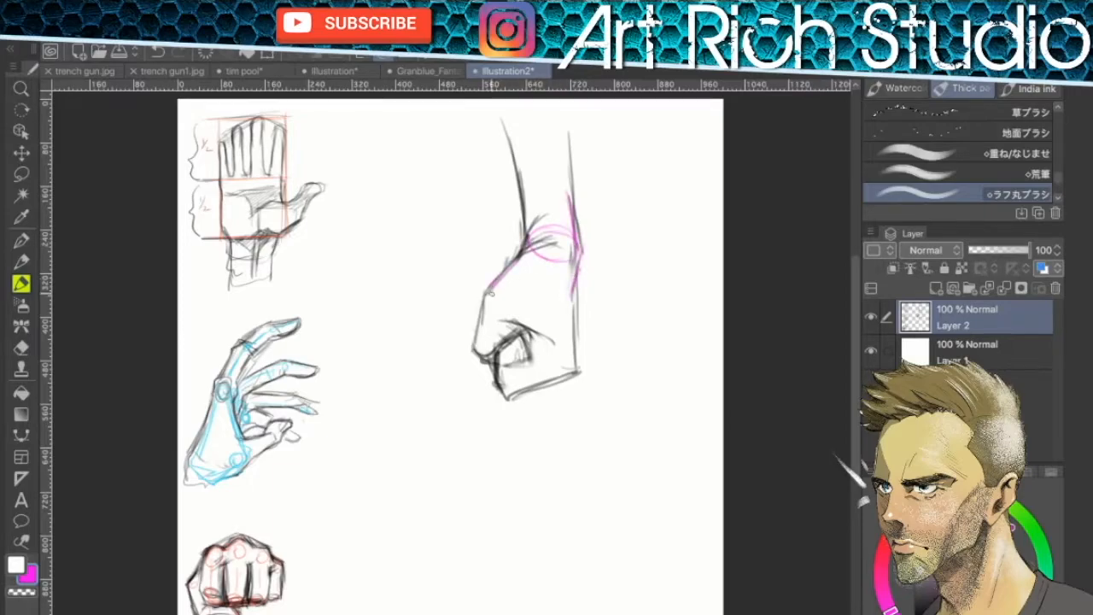
Trace magenta construction lines over the side-view fist and knuckles, then ready a lasso selection
left_click_drag(492, 294, 564, 368)
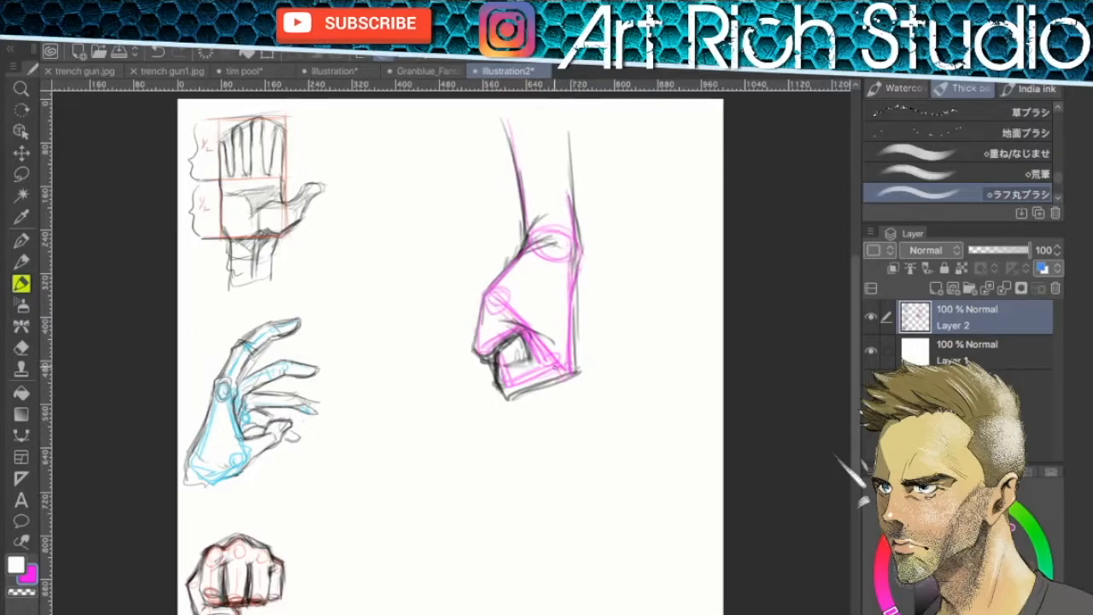
left_click_drag(487, 359, 561, 393)
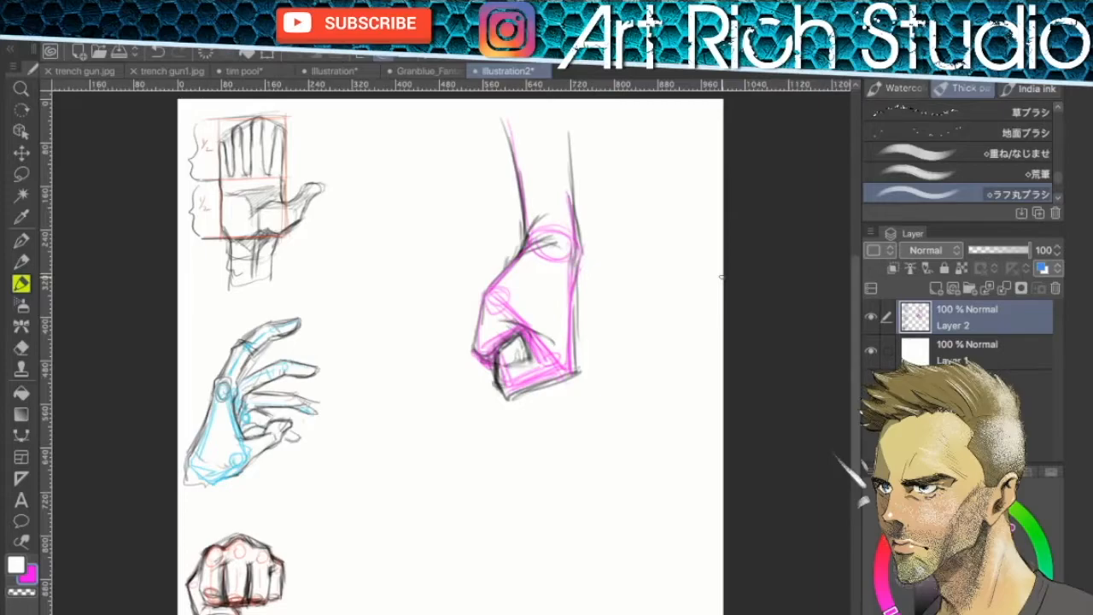
left_click(20, 175)
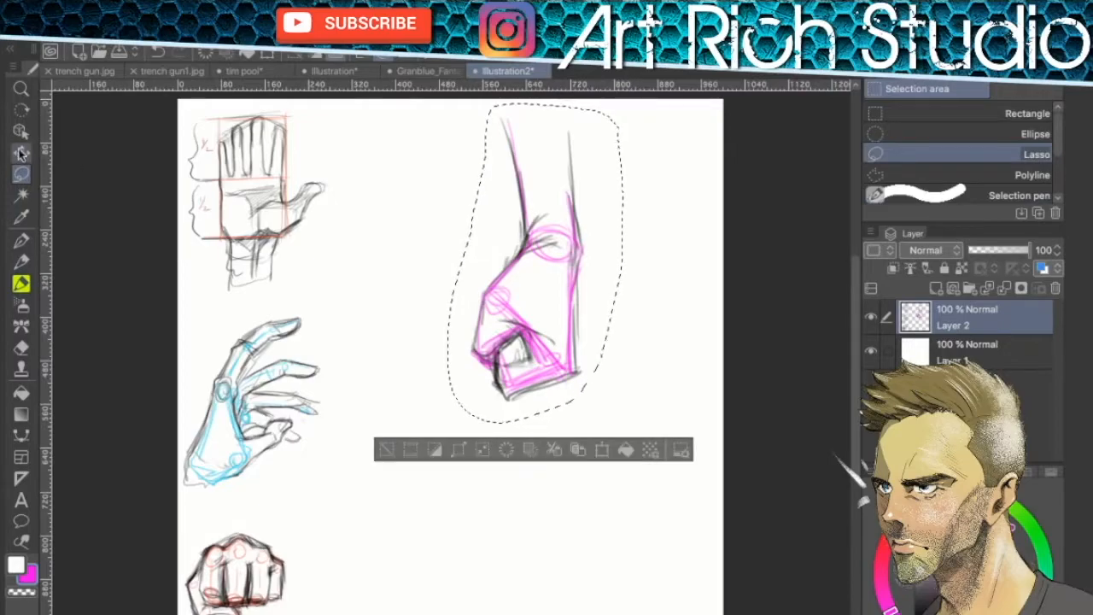
Move the selected magenta hand up beside the palm study at top left and confirm
left_click(21, 152)
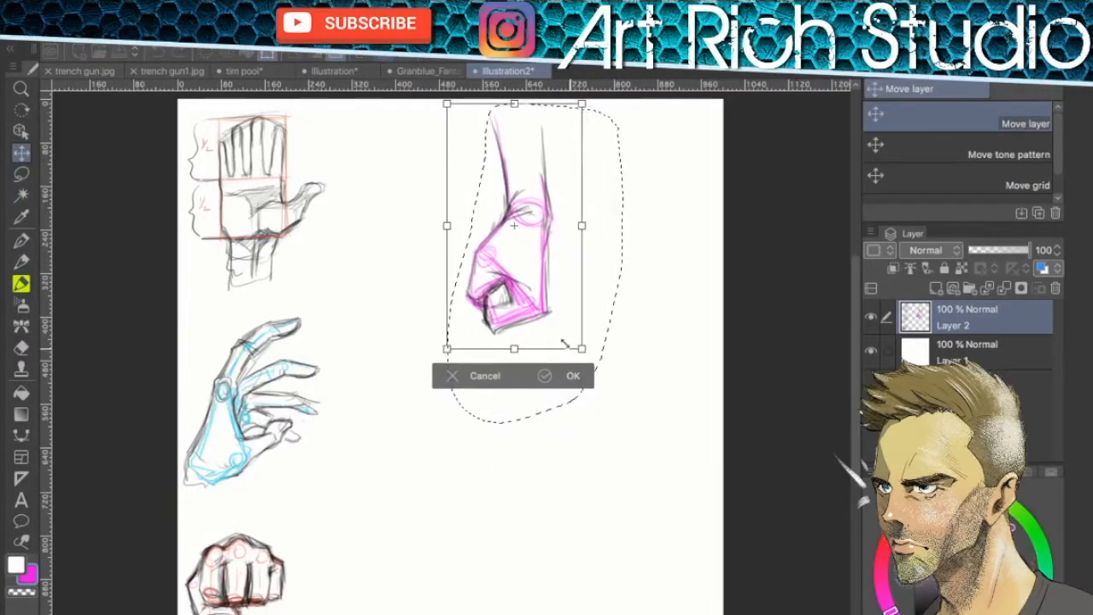
left_click_drag(513, 226, 352, 226)
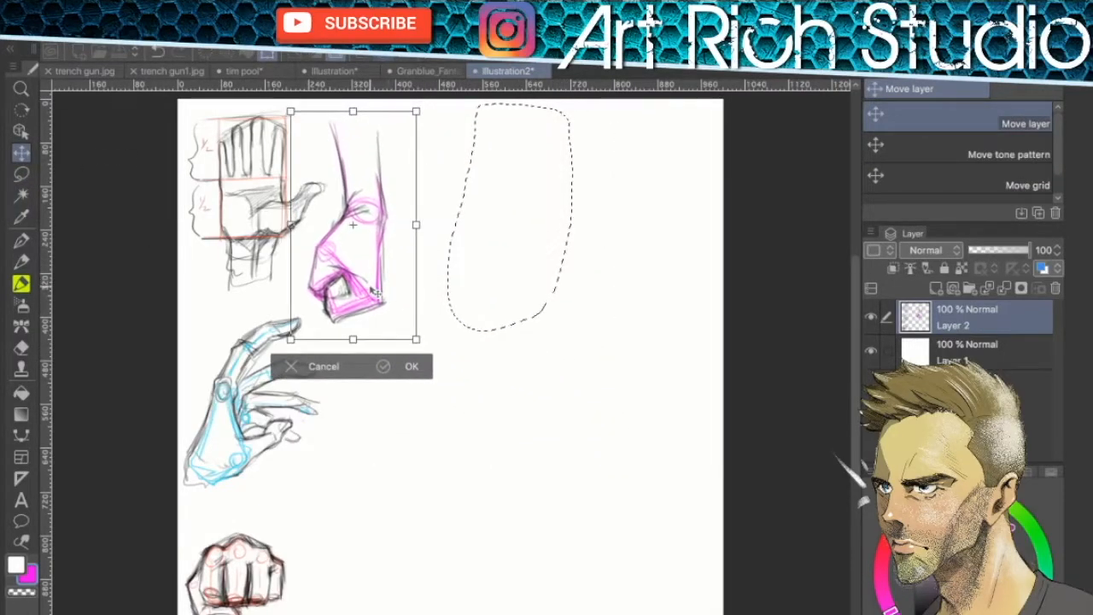
left_click(412, 365)
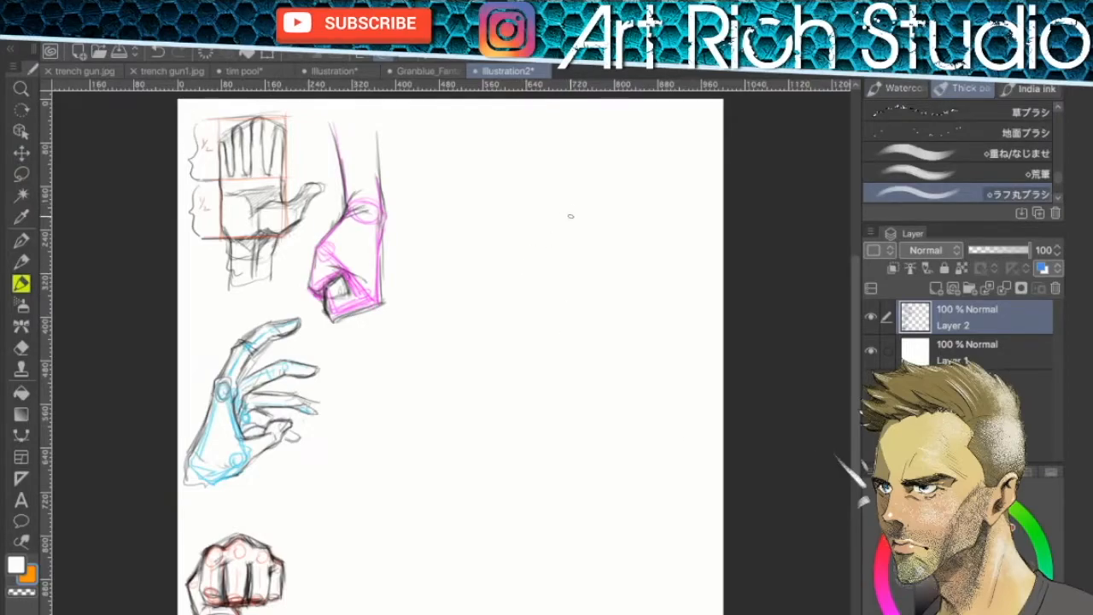
Block in an orange forearm, palm and pointing finger across the middle of the page
left_click_drag(417, 383, 635, 367)
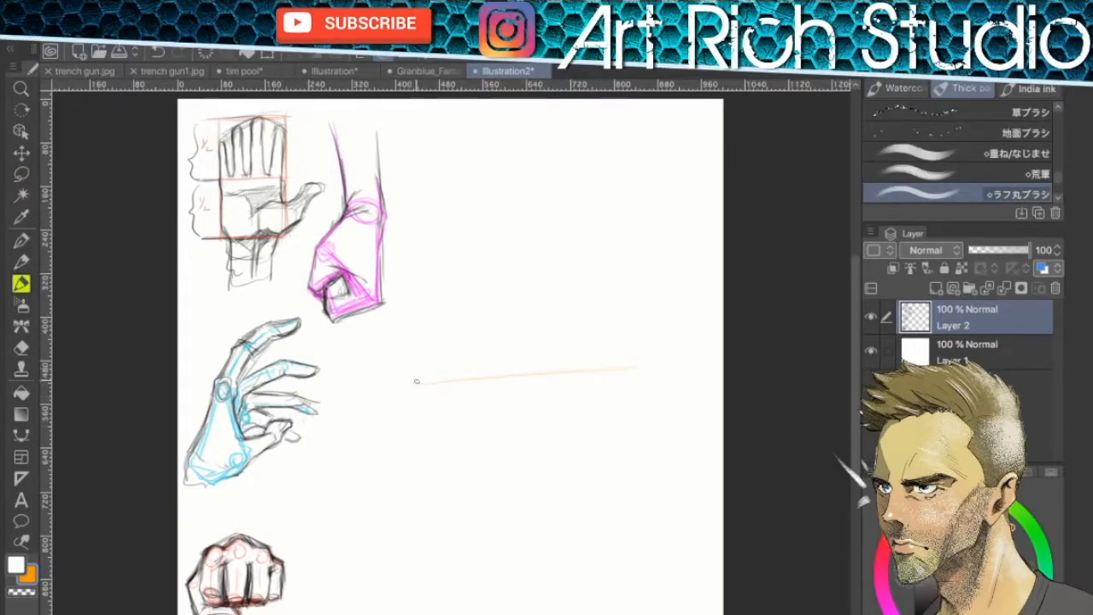
left_click_drag(408, 397, 647, 366)
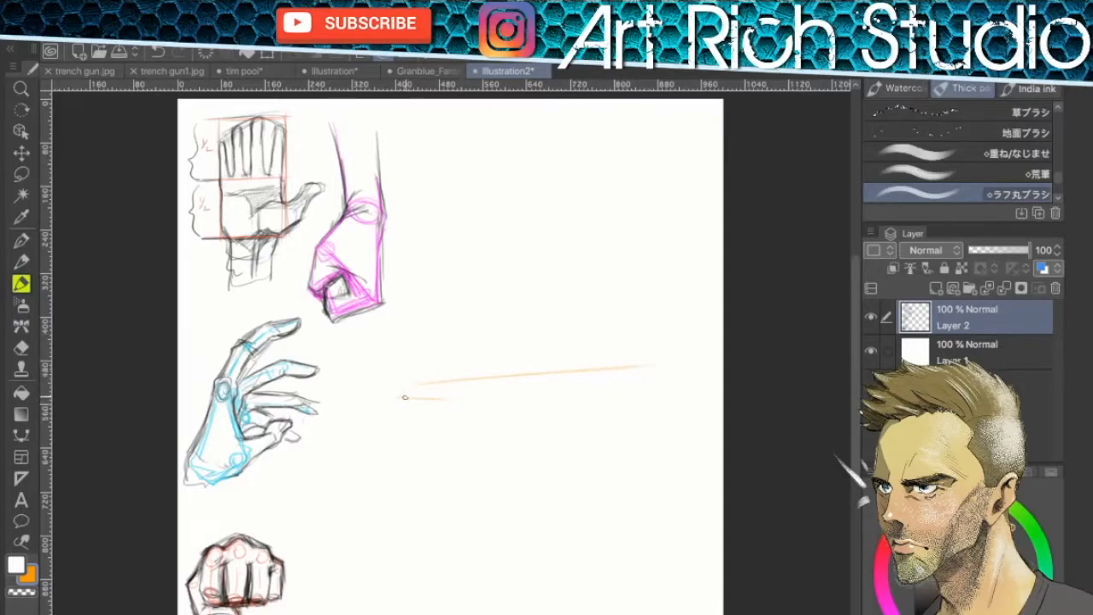
left_click_drag(406, 397, 598, 418)
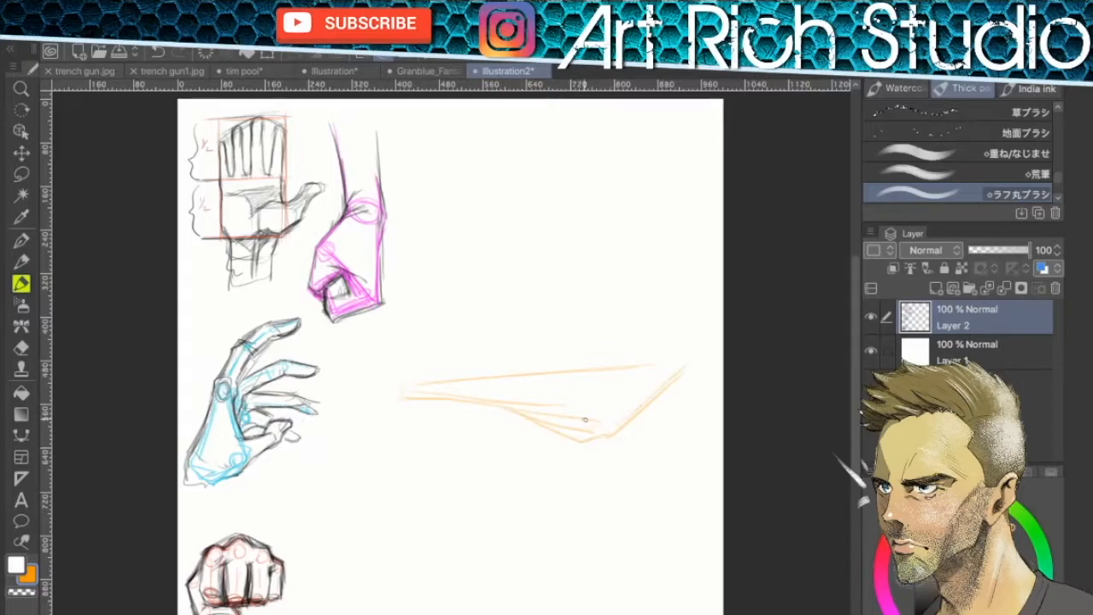
left_click_drag(401, 396, 606, 444)
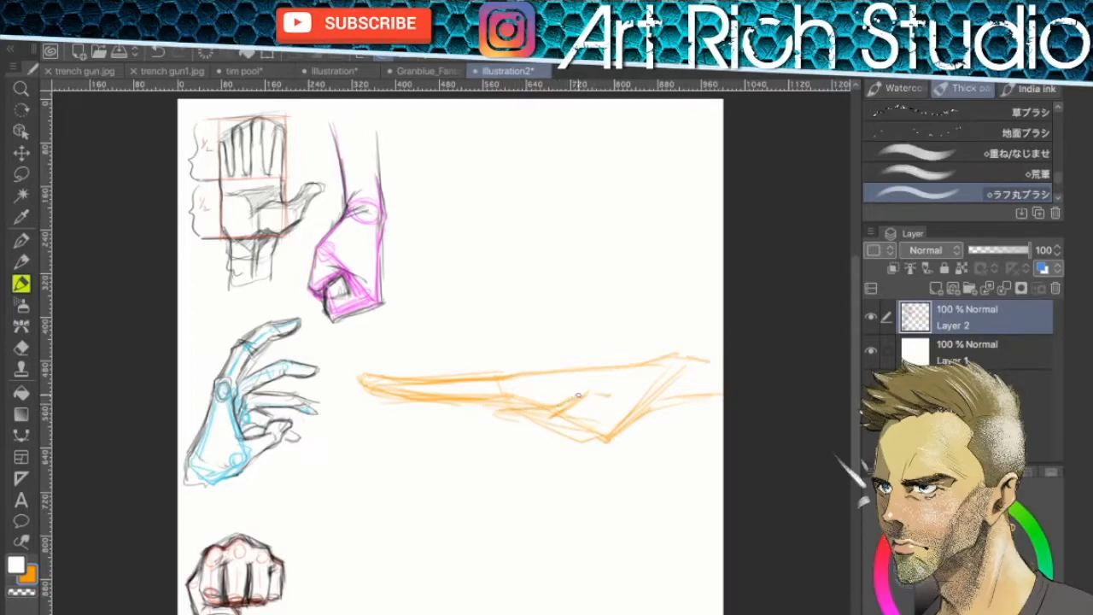
Refine and darken the pointing finger and knuckle contours, then lasso-select the hand
left_click_drag(581, 394, 504, 409)
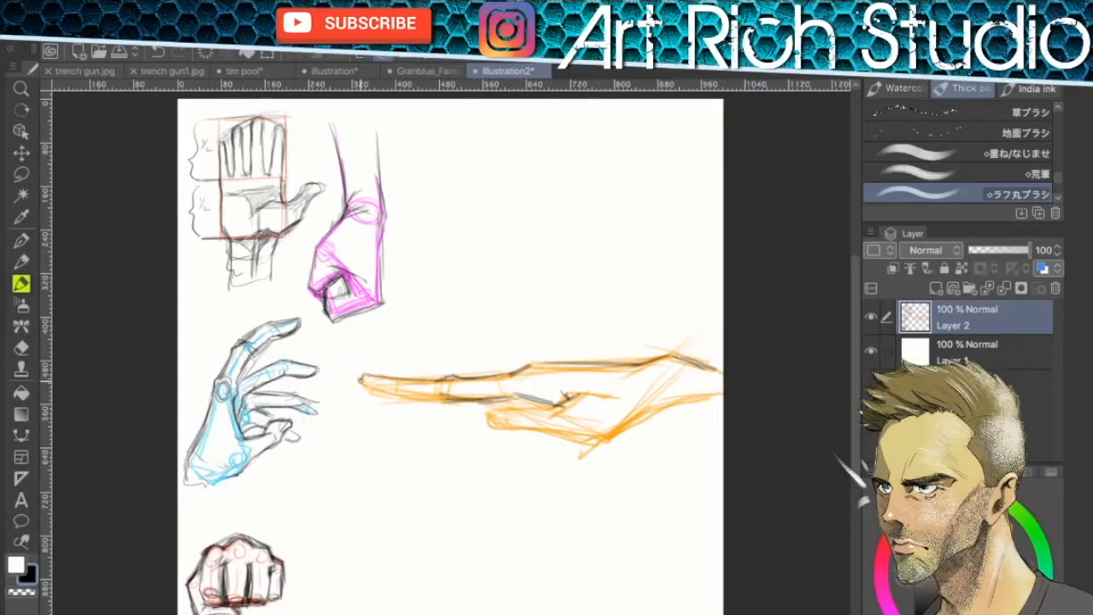
left_click_drag(358, 389, 461, 396)
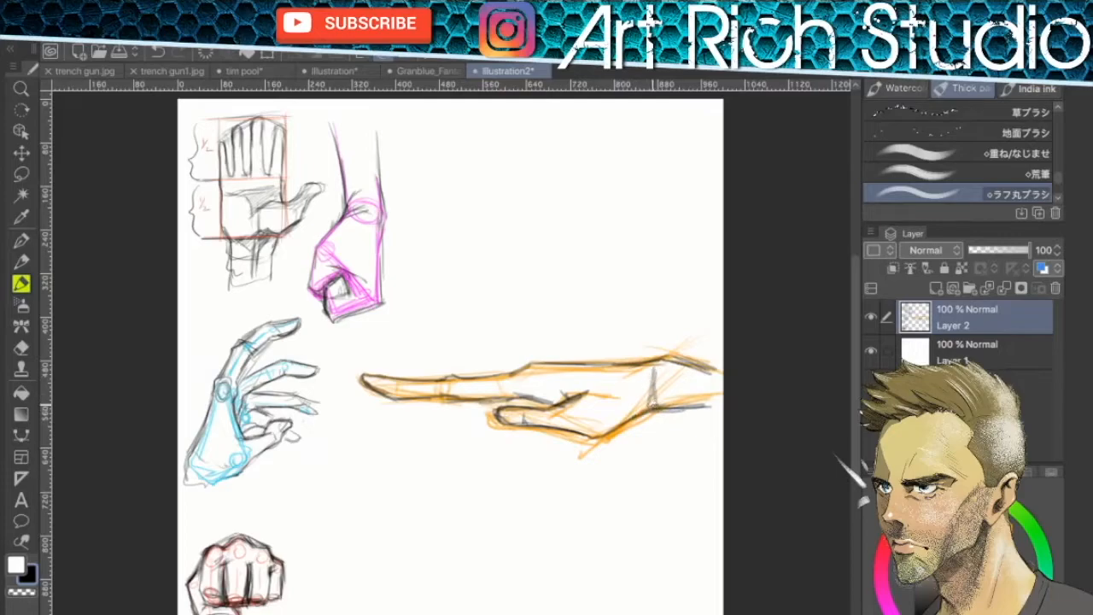
left_click_drag(666, 362, 675, 418)
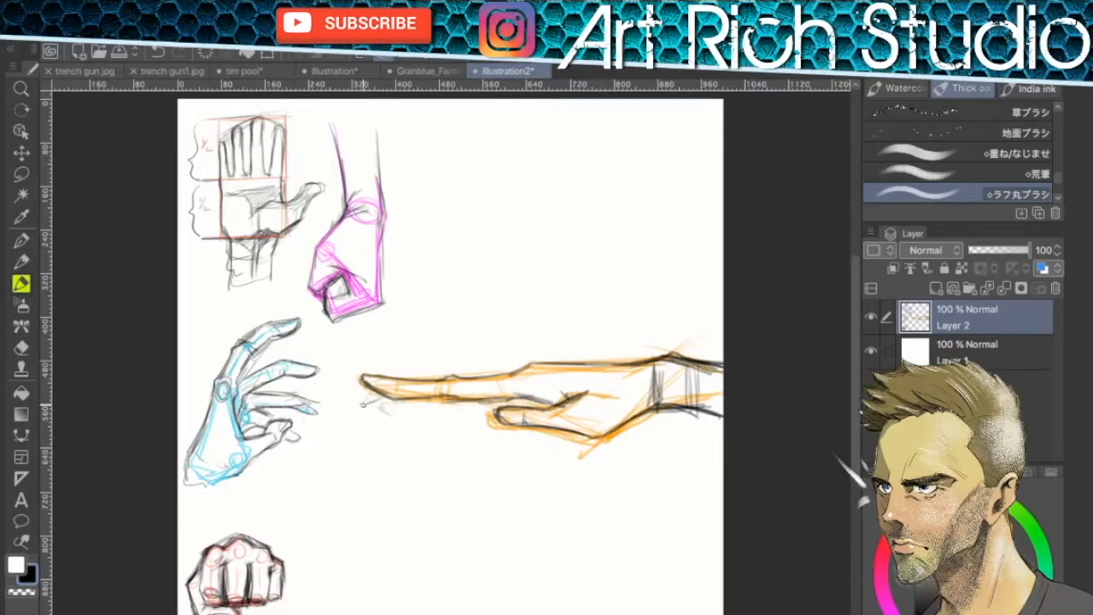
left_click_drag(367, 407, 492, 402)
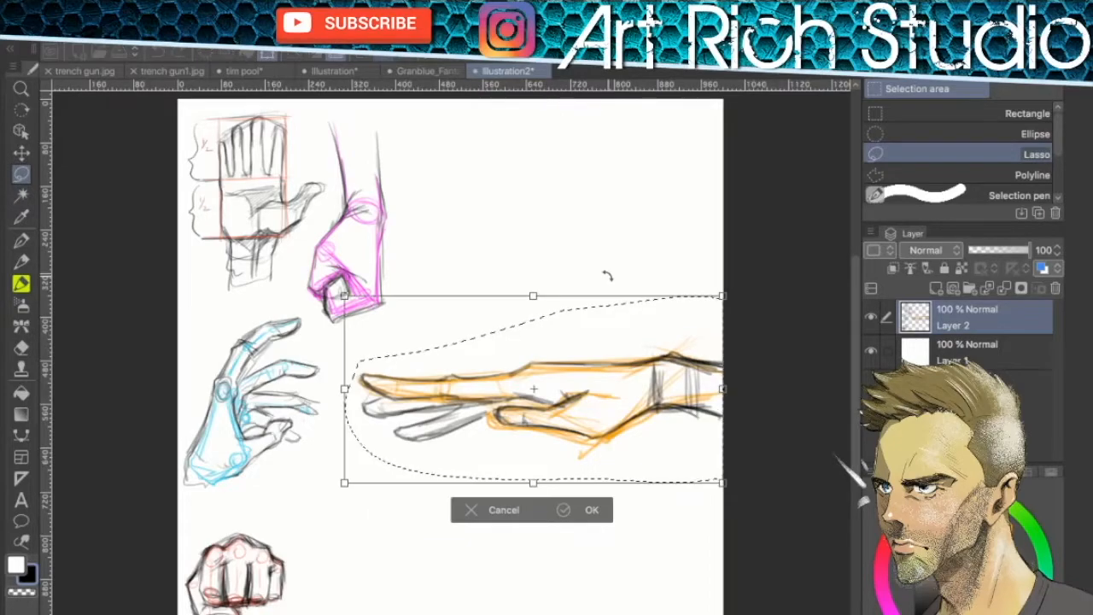
Rotate the orange pointing hand upright and place it at the bottom beside the fist sketch
left_click_drag(534, 389, 516, 169)
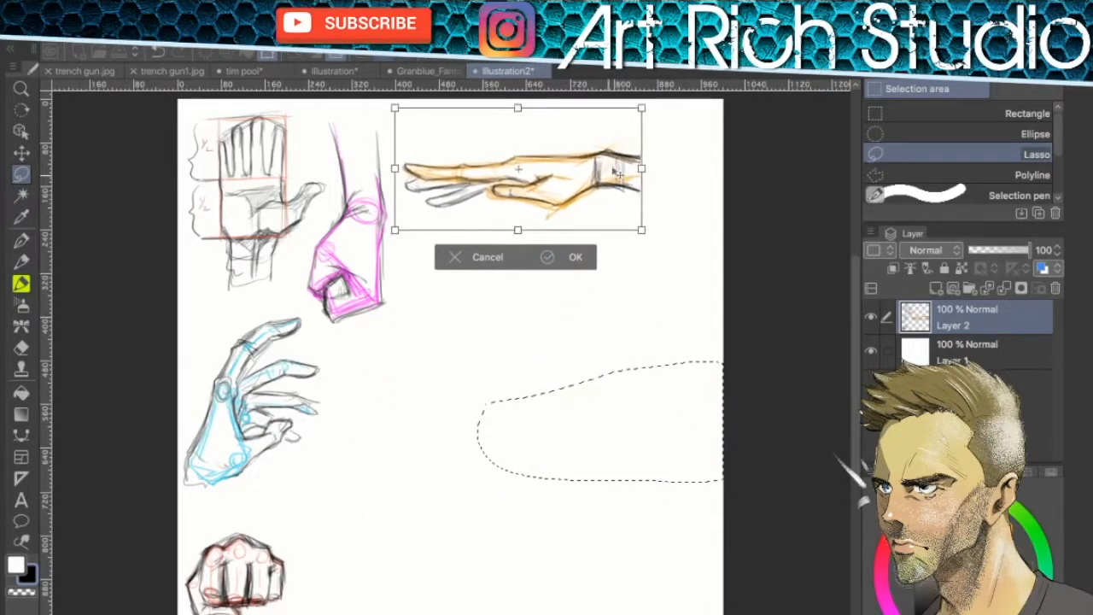
left_click_drag(515, 169, 513, 145)
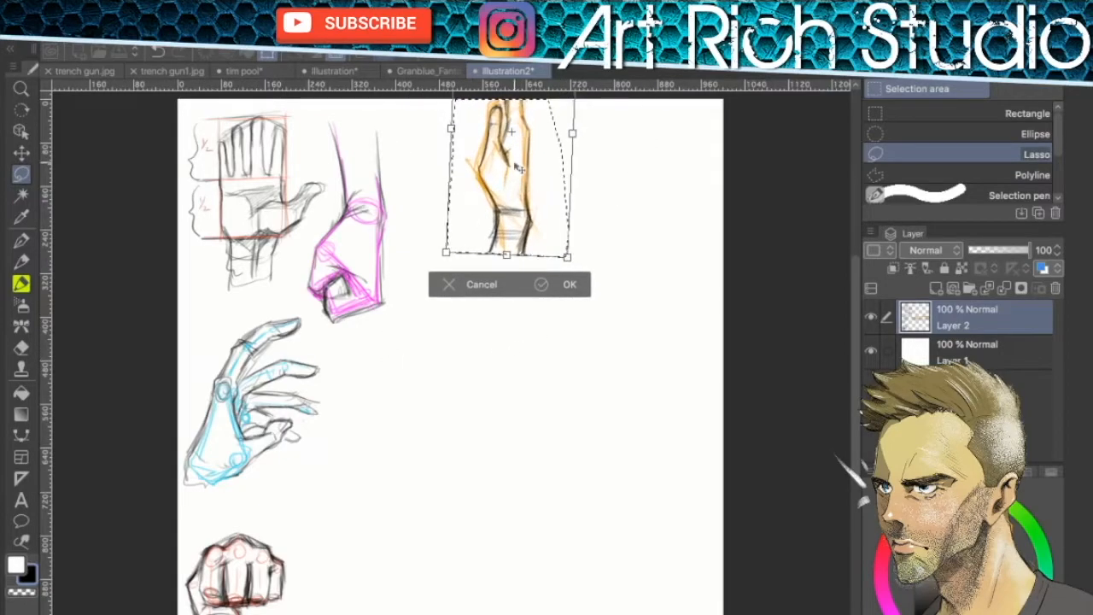
left_click_drag(509, 180, 345, 461)
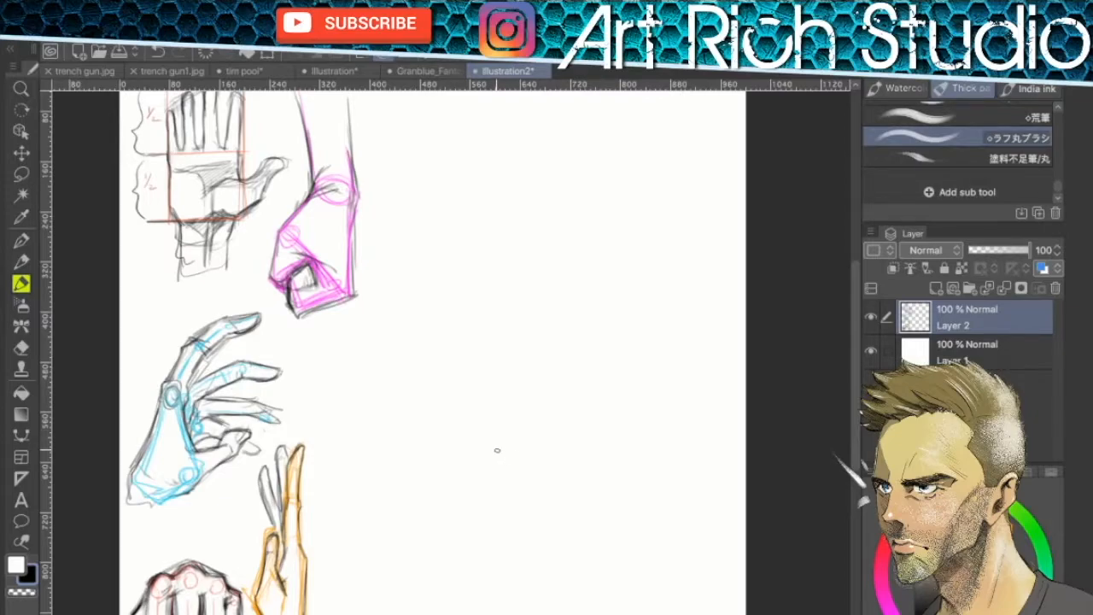
mouse_move(481, 352)
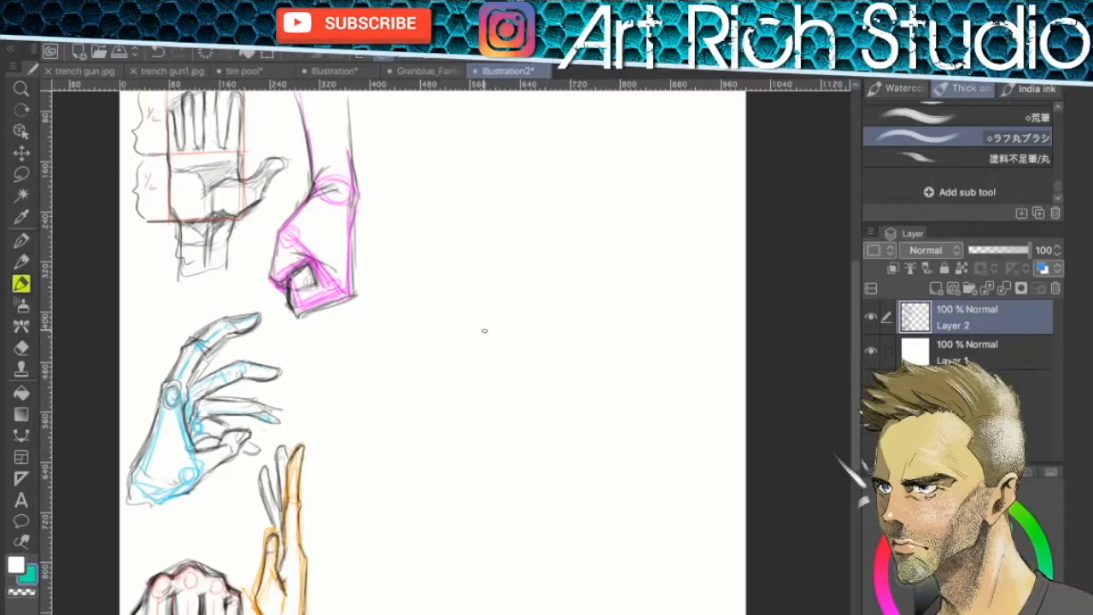
Sketch a new teal hand mid-canvas with its back outline, round knuckles and shaded underside
left_click_drag(478, 341, 636, 341)
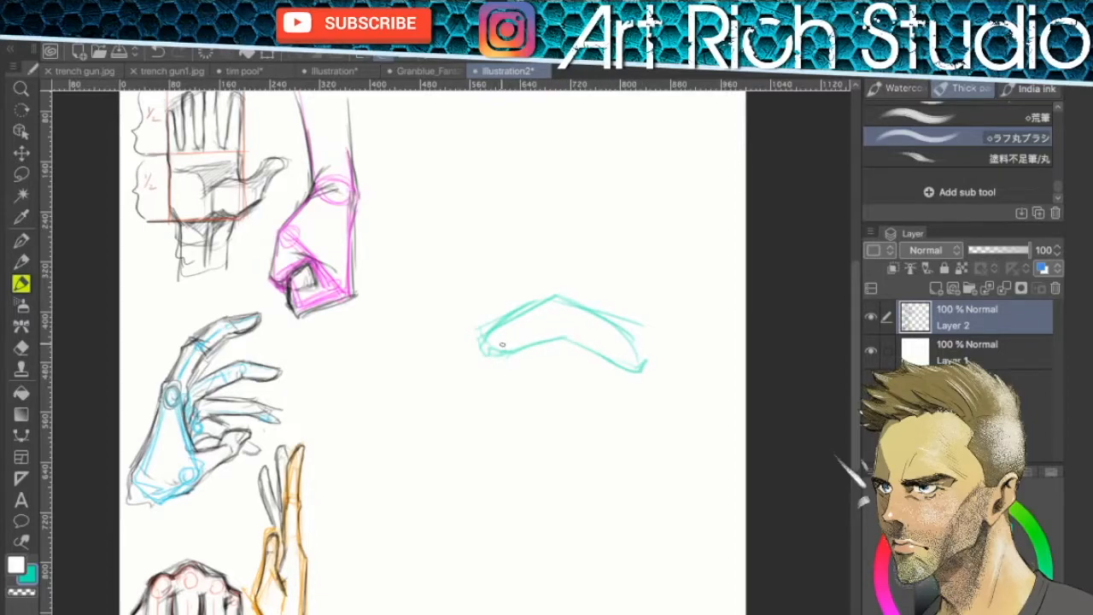
left_click_drag(499, 342, 628, 372)
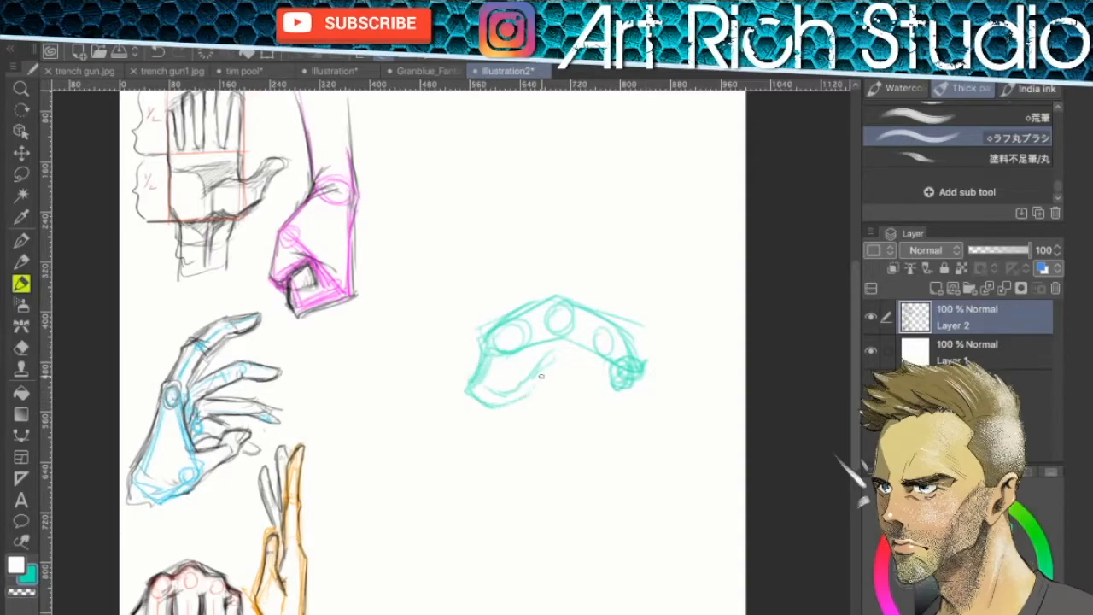
left_click_drag(538, 376, 615, 393)
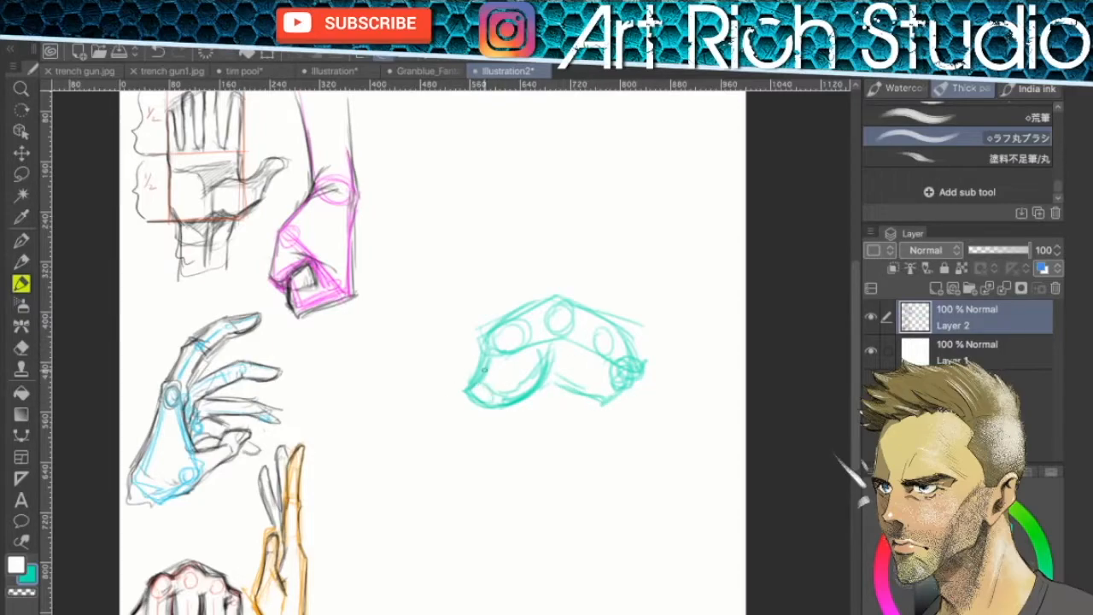
left_click_drag(543, 379, 595, 385)
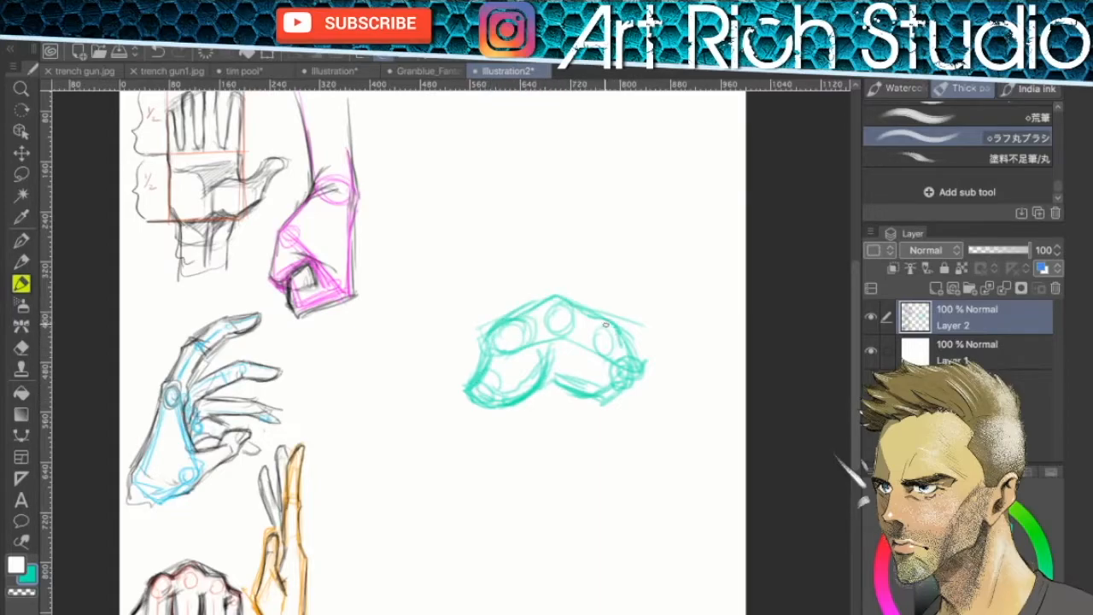
left_click_drag(606, 328, 652, 367)
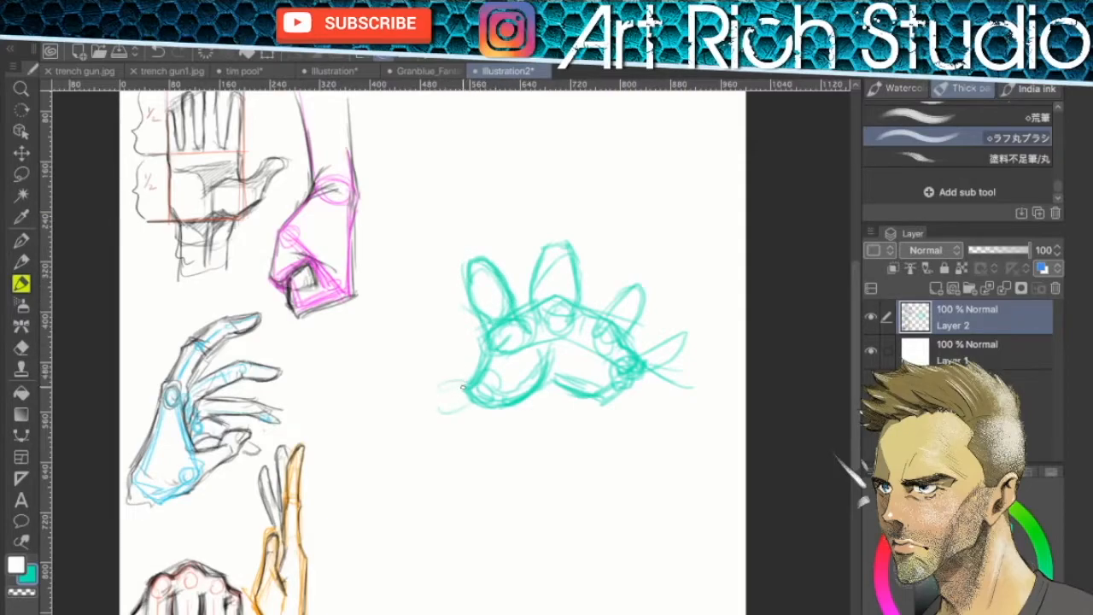
Draw the teal hand's raised fingers, thumb and wrist line
left_click_drag(465, 393, 418, 410)
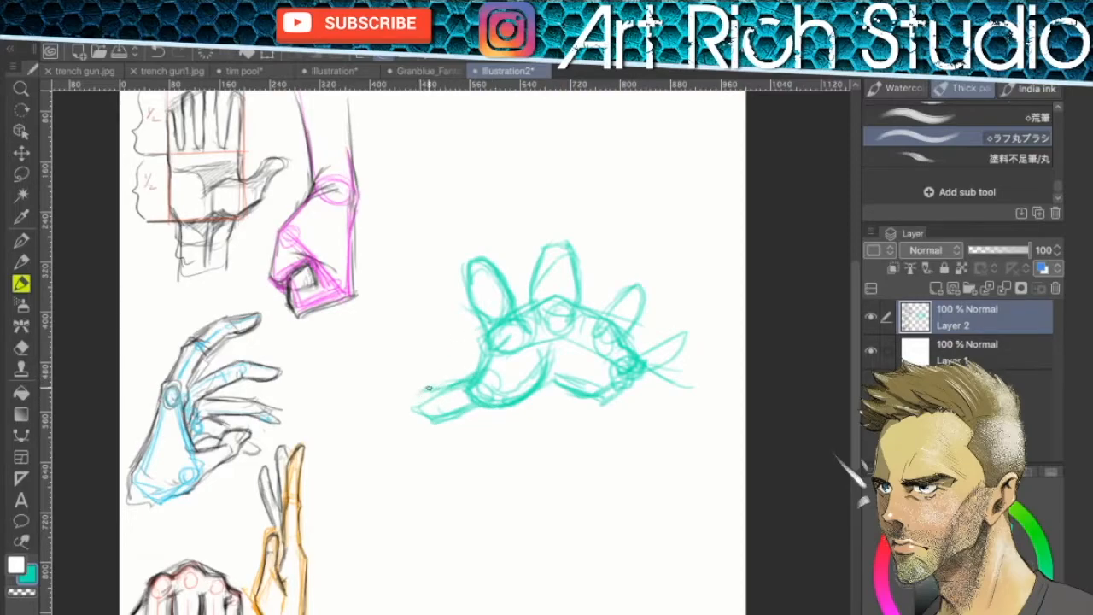
left_click_drag(418, 389, 512, 402)
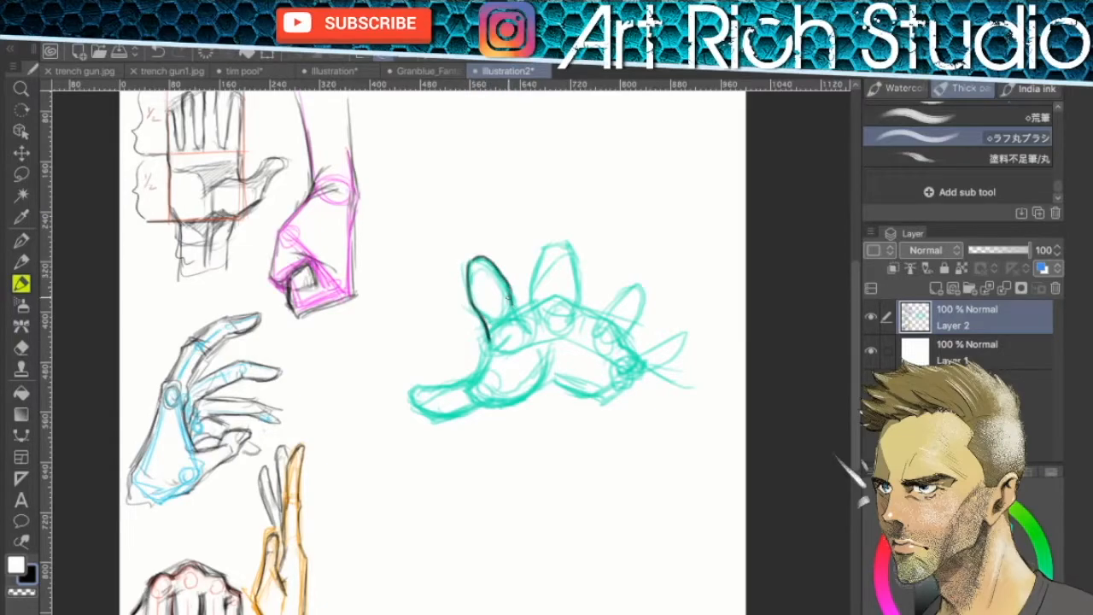
left_click_drag(513, 281, 515, 350)
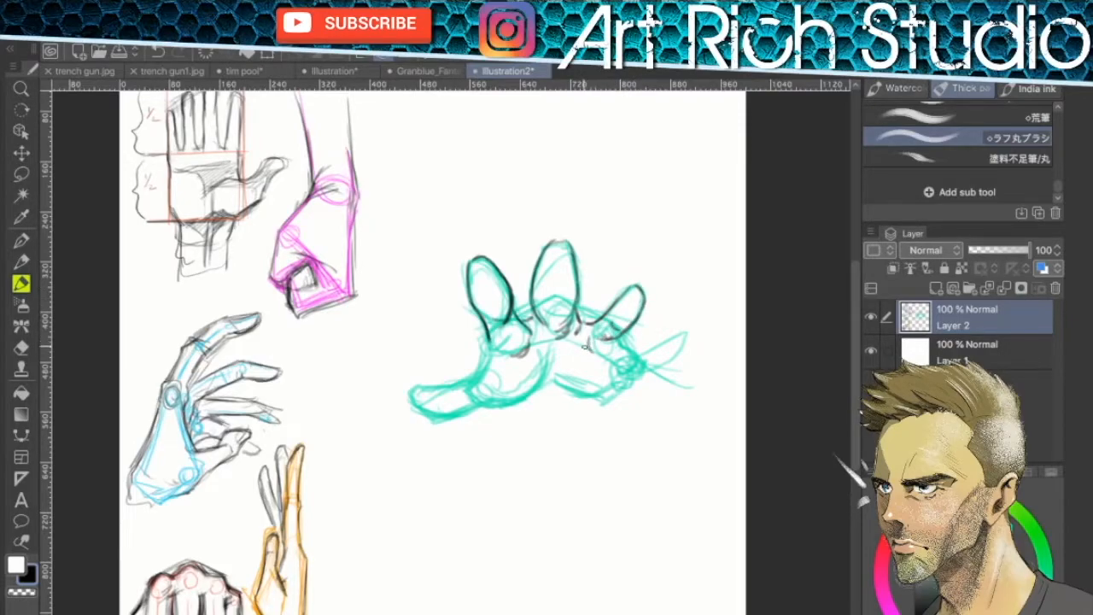
Darken the contour lines over the teal hand's fingers and palm outline
left_click_drag(581, 352, 687, 340)
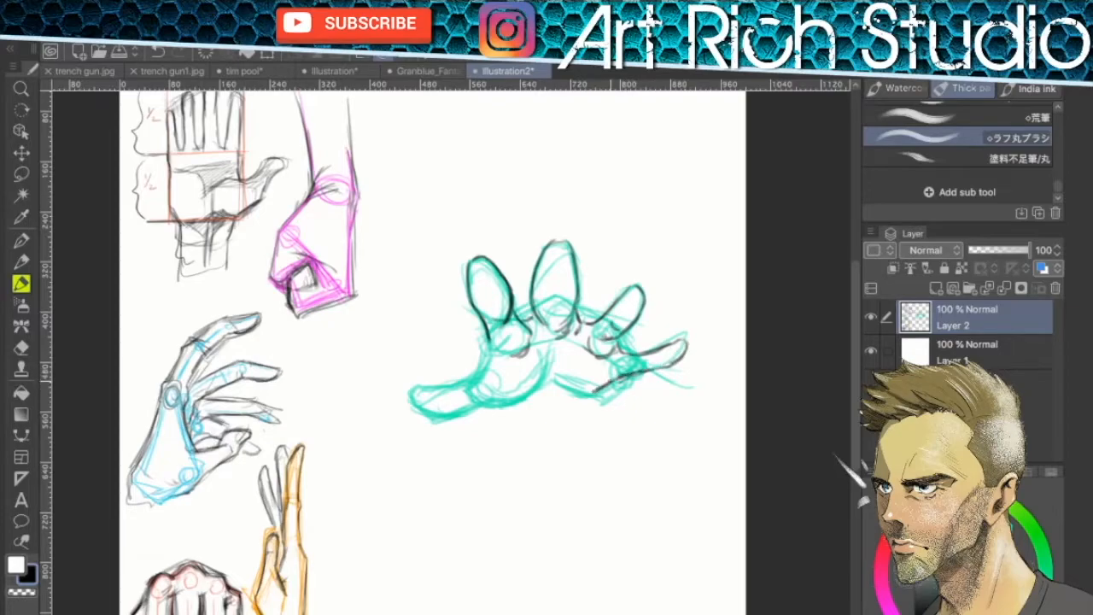
left_click_drag(539, 380, 675, 358)
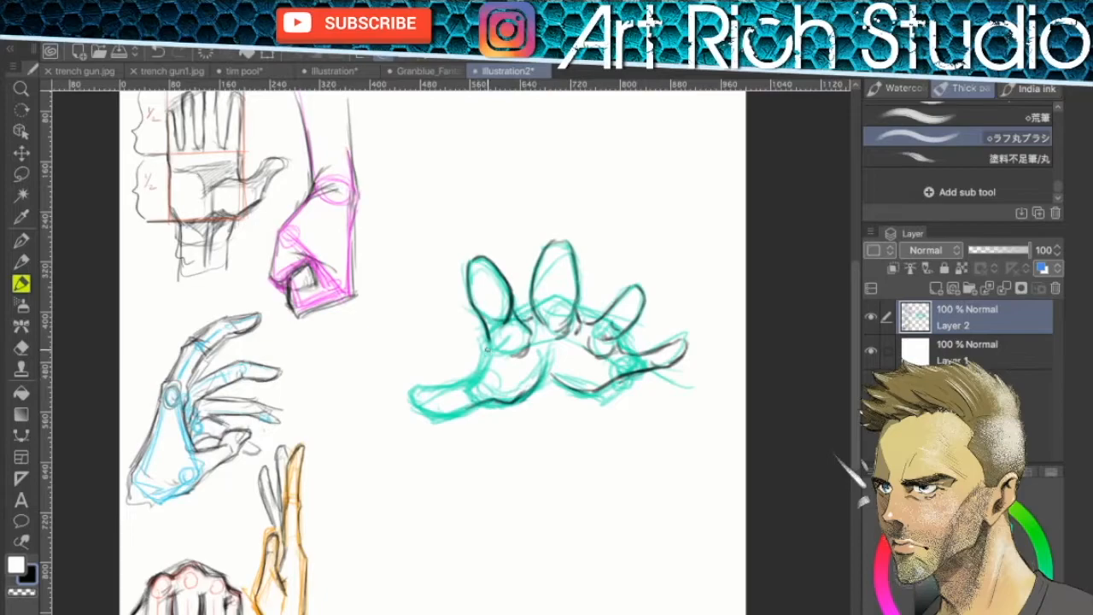
left_click_drag(487, 345, 445, 384)
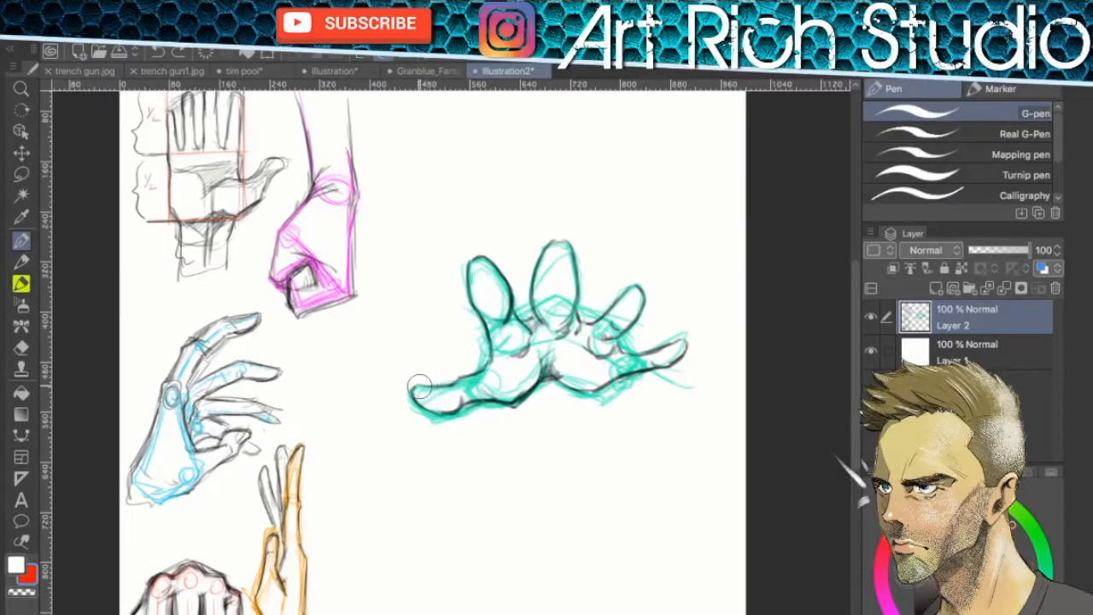
Draw red cross-contour lines curving across the teal hand's fingers and palm
left_click_drag(427, 390, 465, 396)
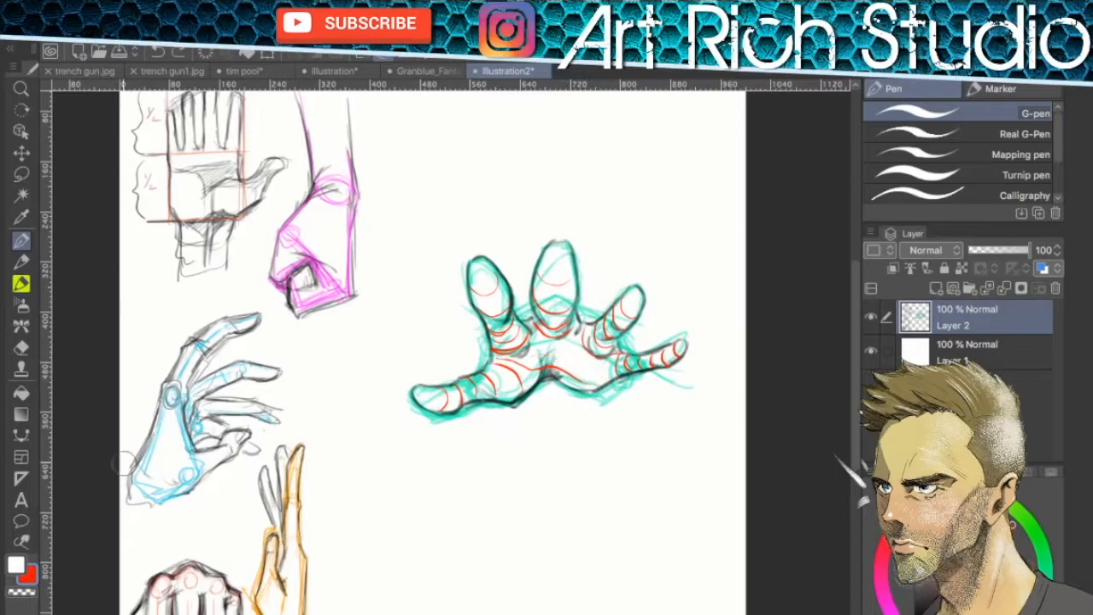
left_click_drag(526, 351, 607, 376)
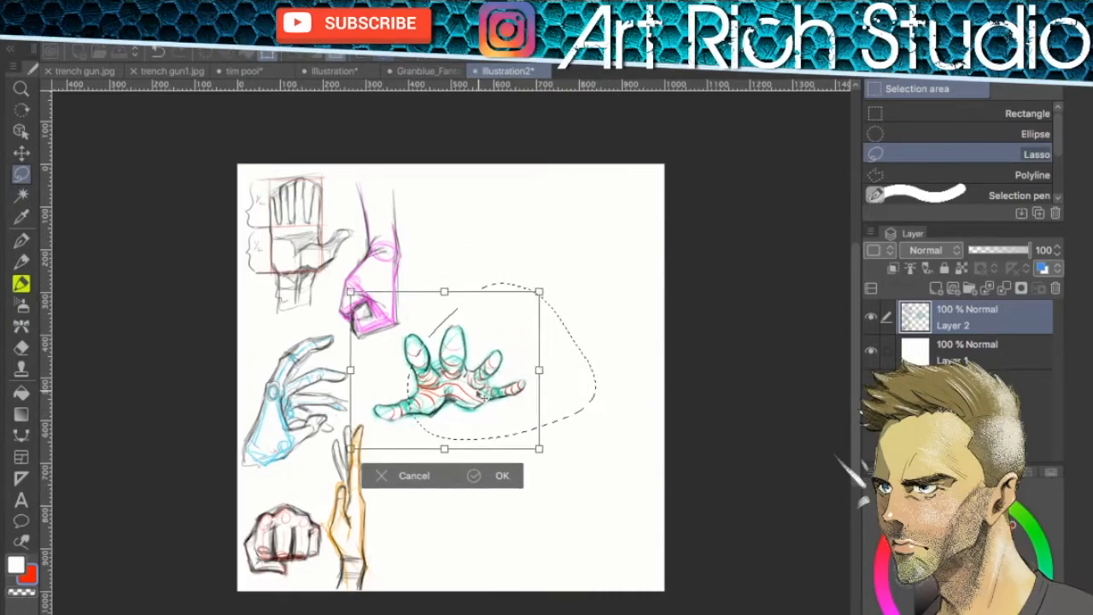
Move the lasso-selected teal hand up to the top of the page
left_click_drag(458, 376, 499, 226)
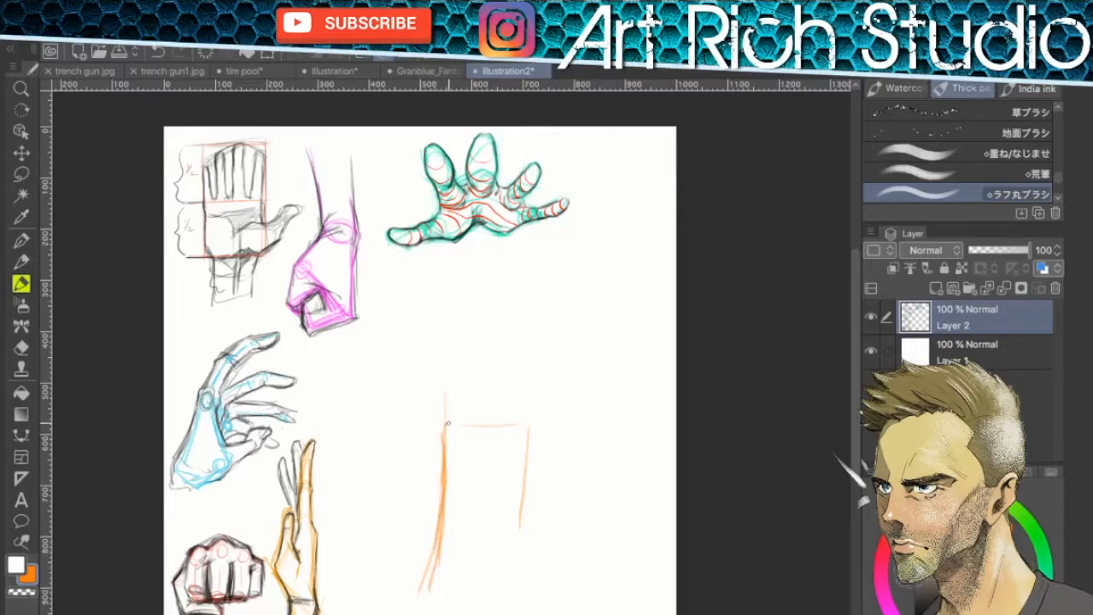
Block in an orange forearm, wrist and hand construction box in the lower right
left_click_drag(448, 424, 538, 339)
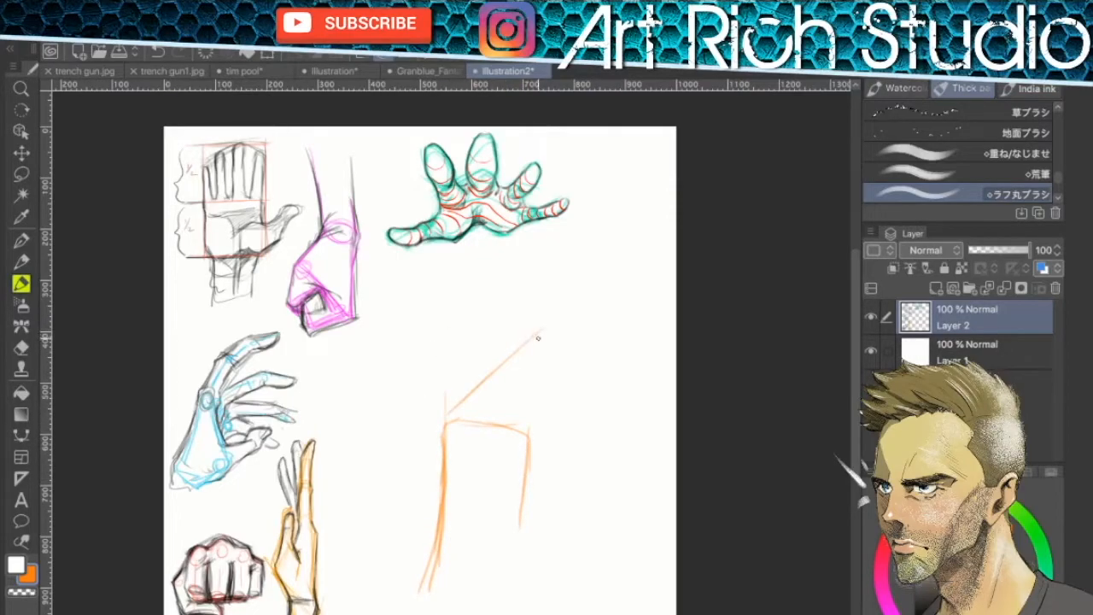
left_click_drag(538, 333, 581, 385)
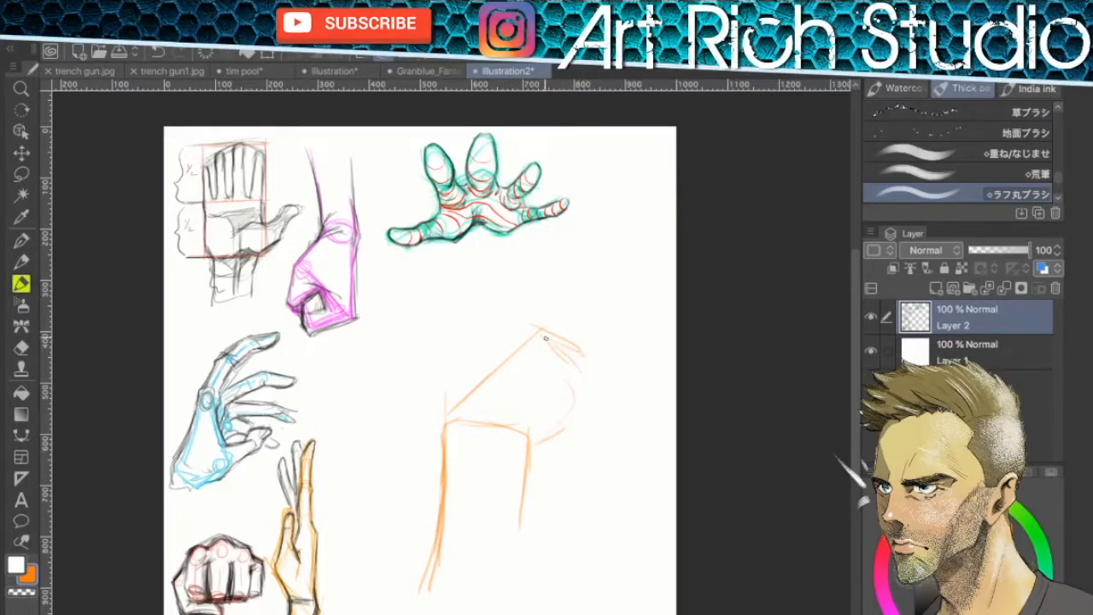
left_click_drag(543, 334, 590, 436)
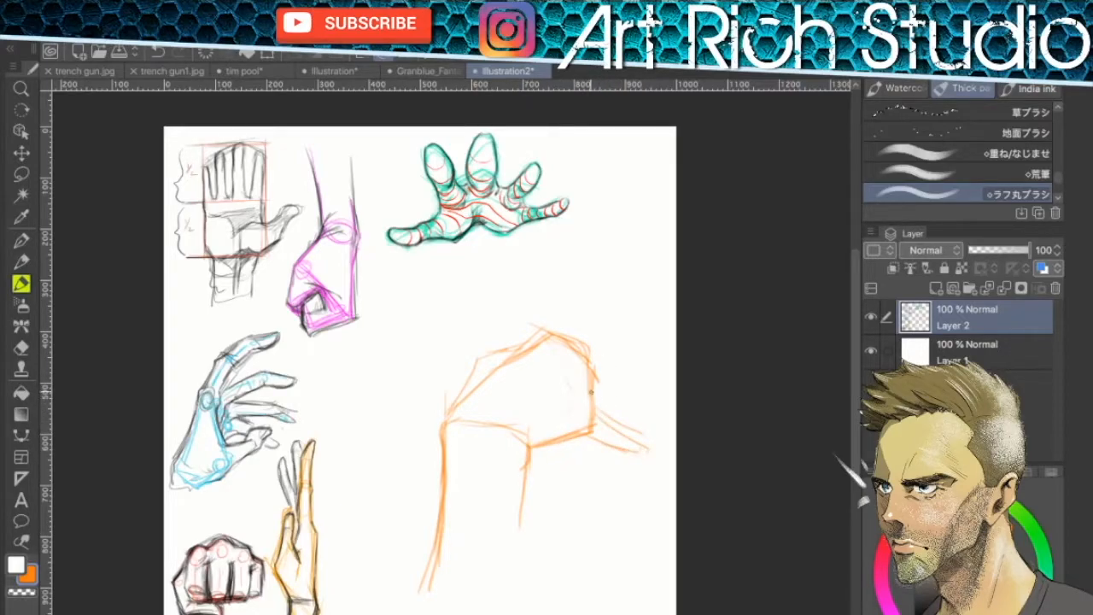
left_click_drag(598, 393, 657, 415)
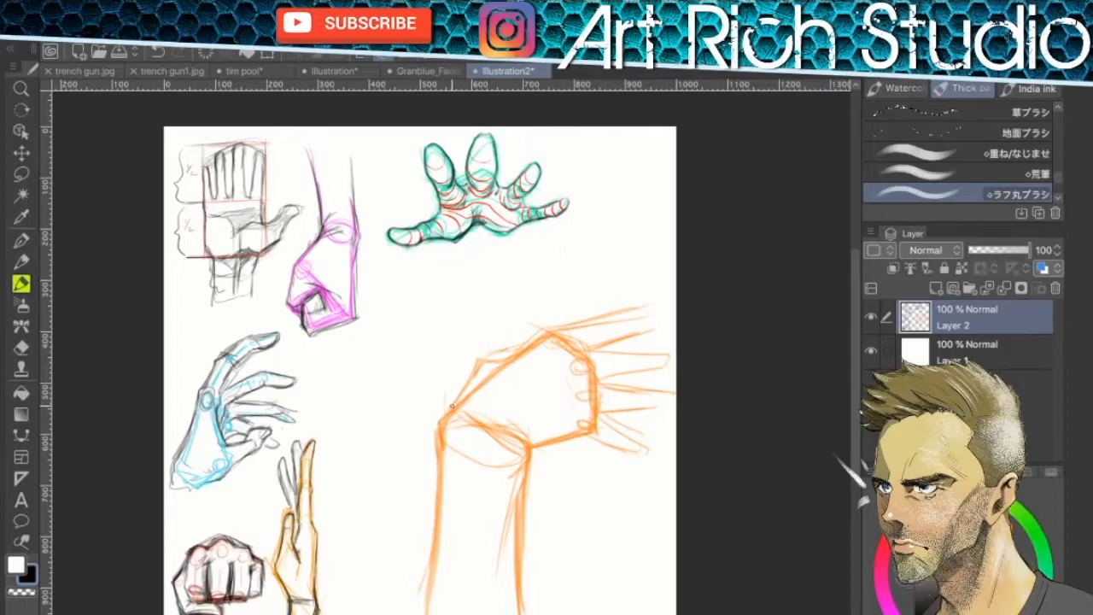
Sketch the finger construction and define fingertips and curled fingers with dark strokes
left_click_drag(438, 423, 538, 342)
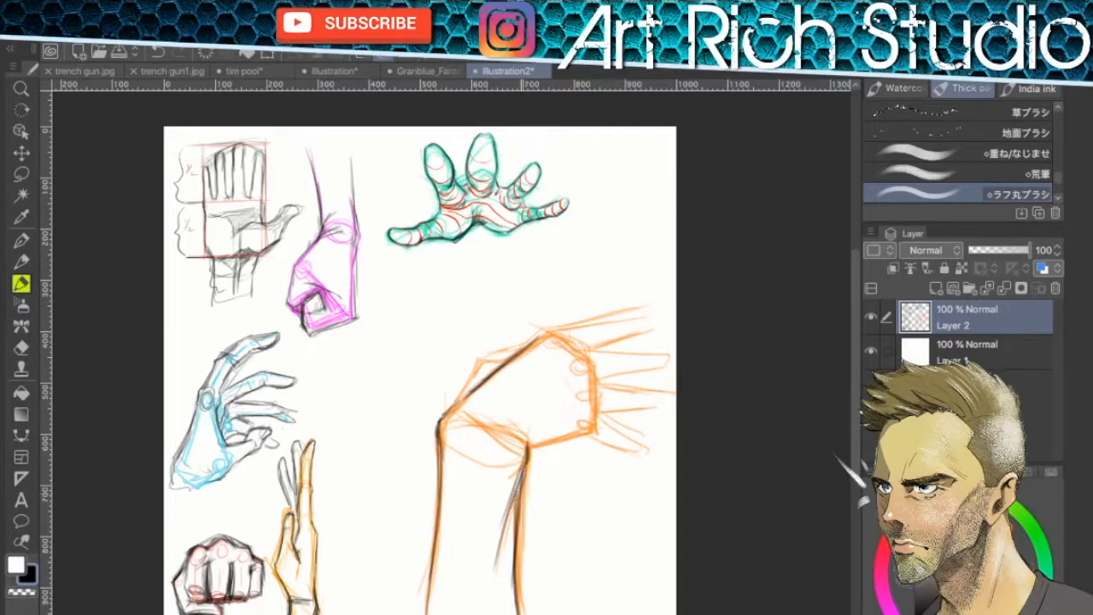
left_click_drag(530, 462, 649, 419)
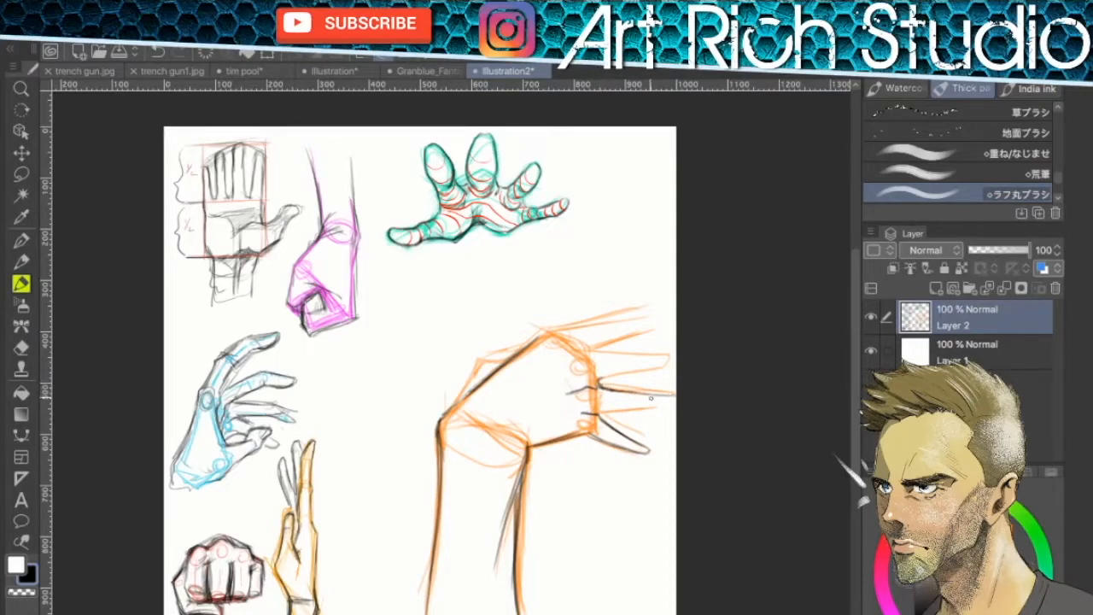
left_click_drag(581, 408, 675, 408)
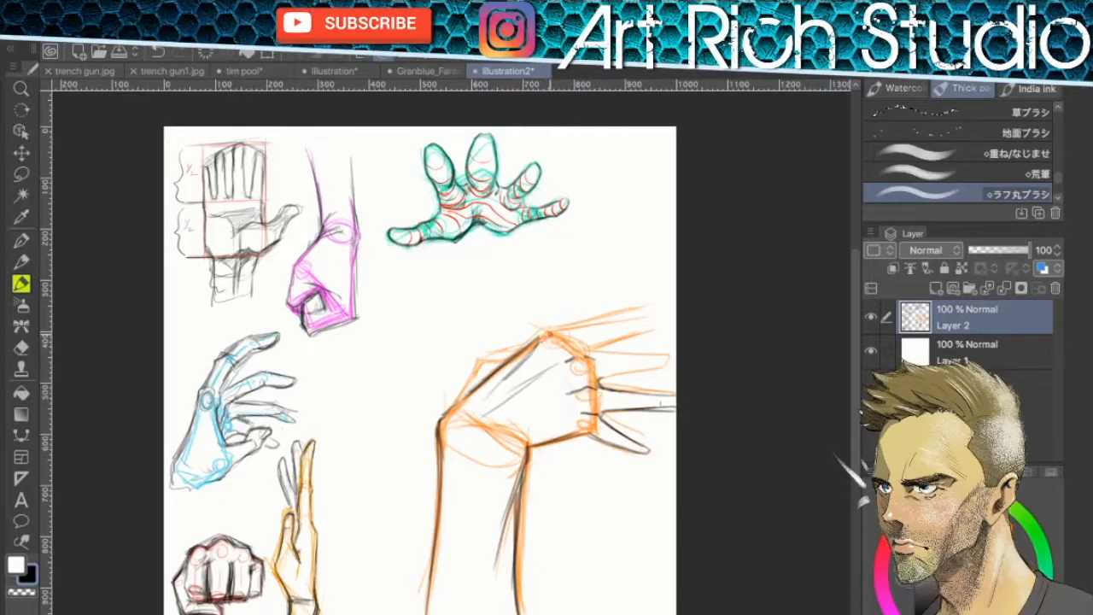
left_click_drag(530, 341, 650, 321)
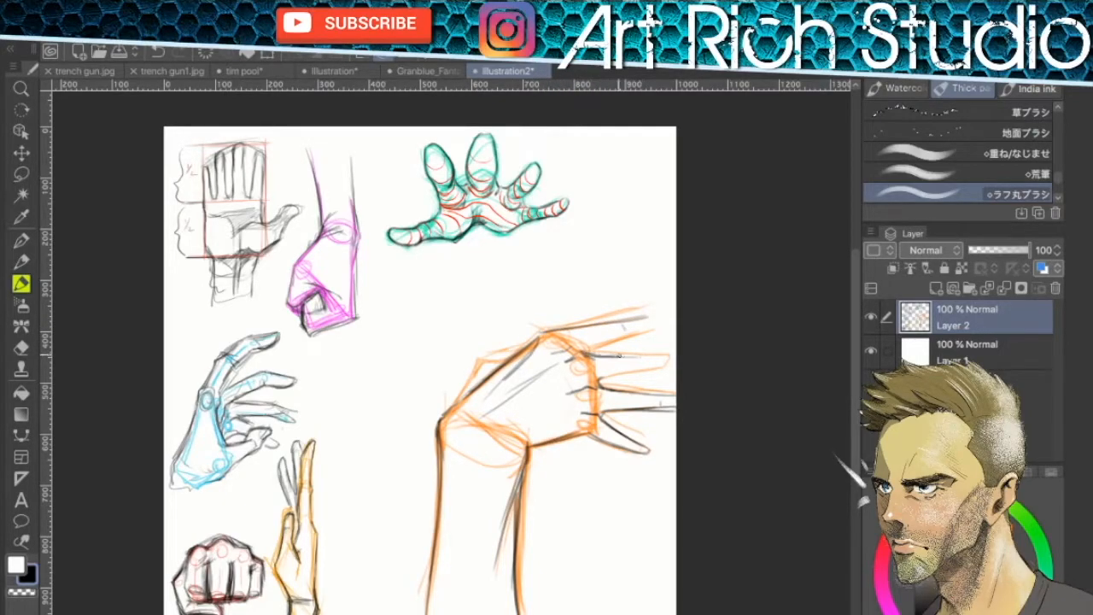
Add knuckle, finger and tendon detail lines to the back of the orange hand
left_click_drag(581, 350, 658, 333)
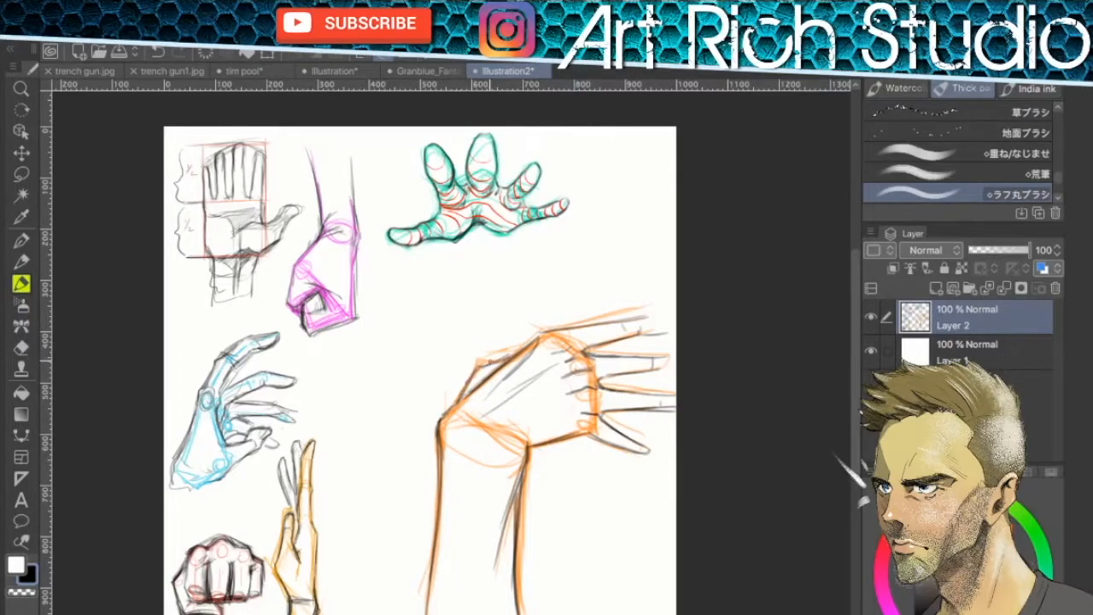
left_click_drag(447, 415, 526, 345)
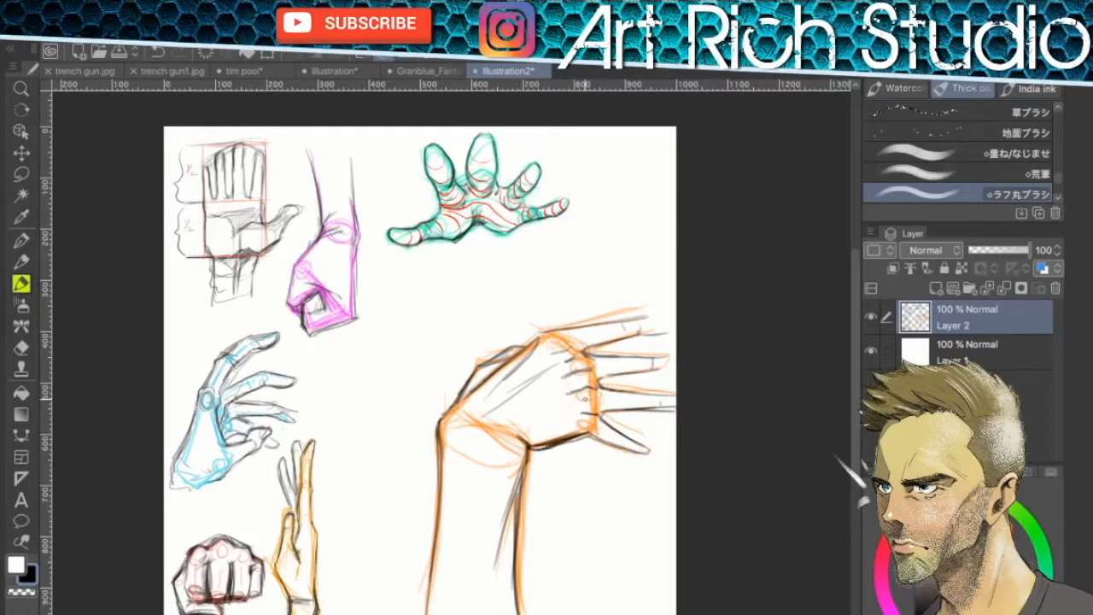
left_click_drag(513, 453, 590, 436)
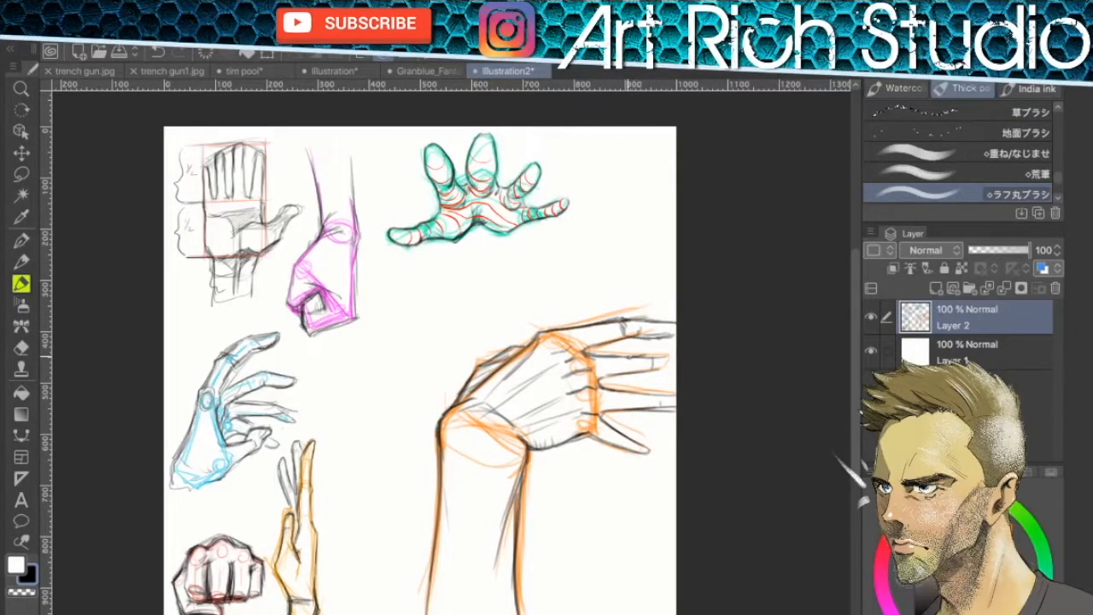
left_click_drag(615, 359, 658, 373)
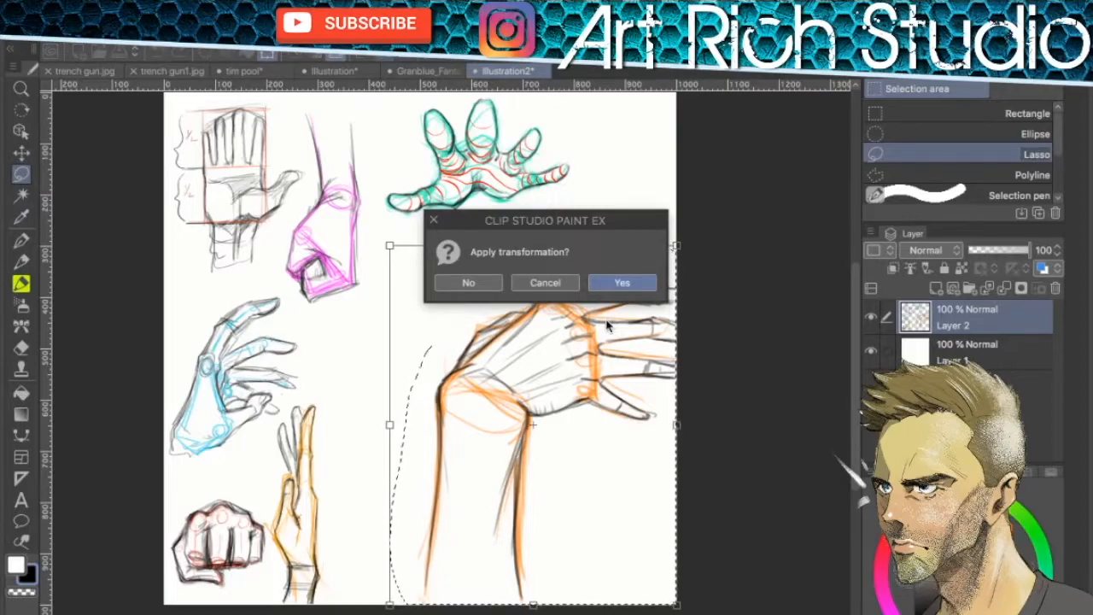
Confirm the orange hand's placement, move the pink pinching hand bottom right and turn the blue hand toward centre
left_click(622, 284)
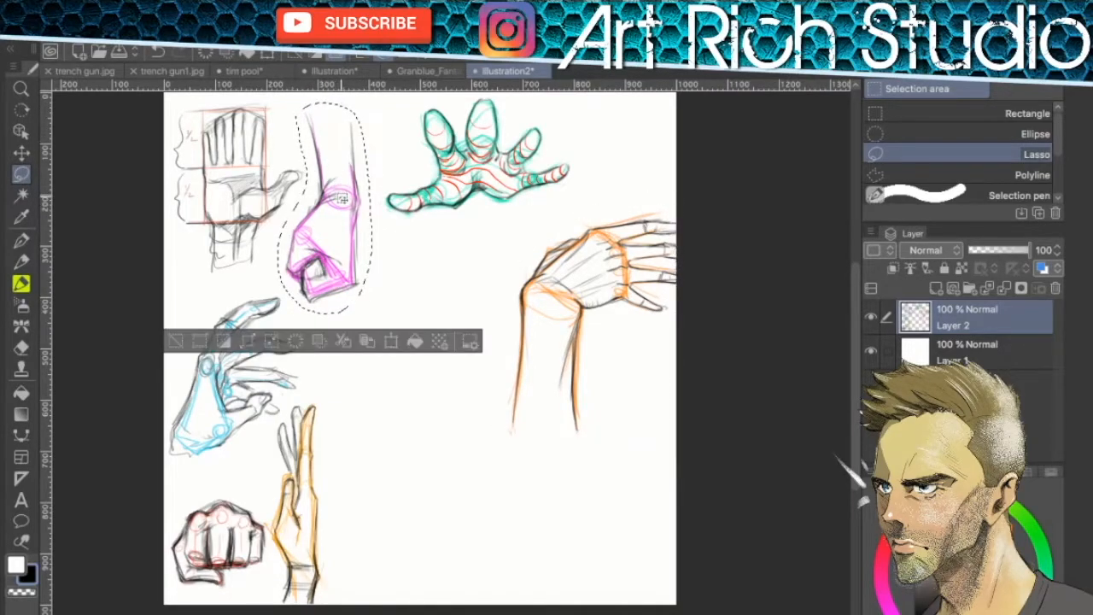
left_click_drag(323, 205, 608, 461)
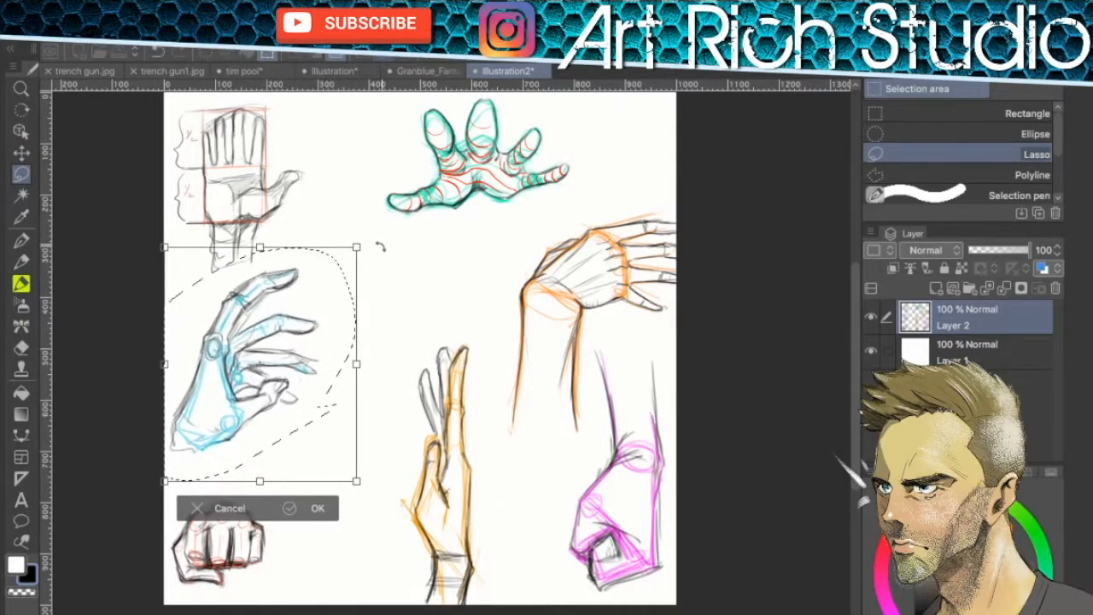
left_click_drag(260, 362, 393, 321)
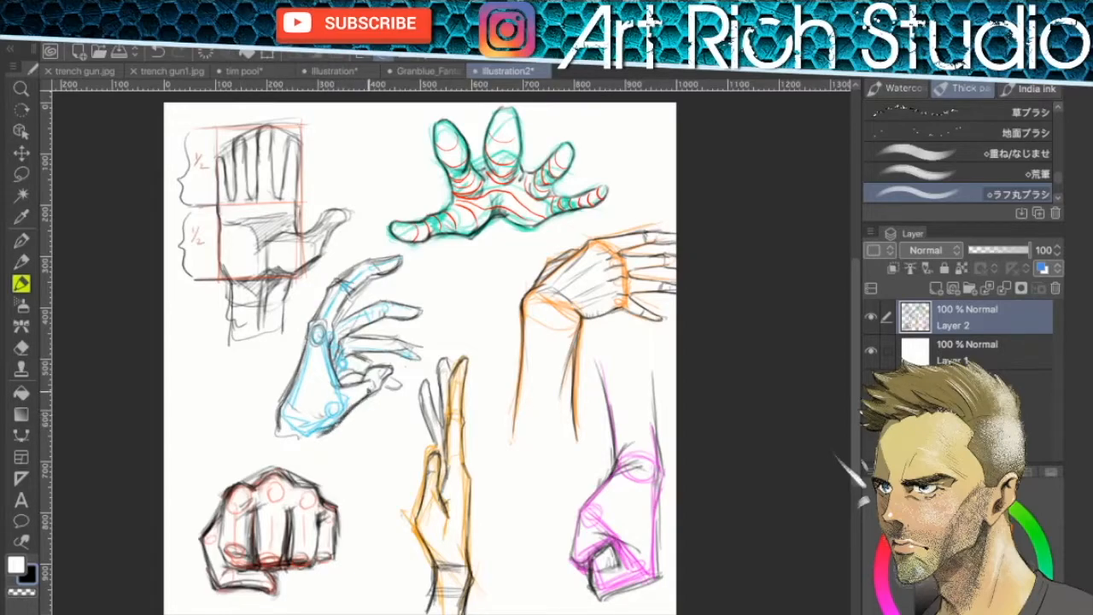
Commit the enlarged palm study and fist so the seven hands fill the page evenly
left_click(342, 393)
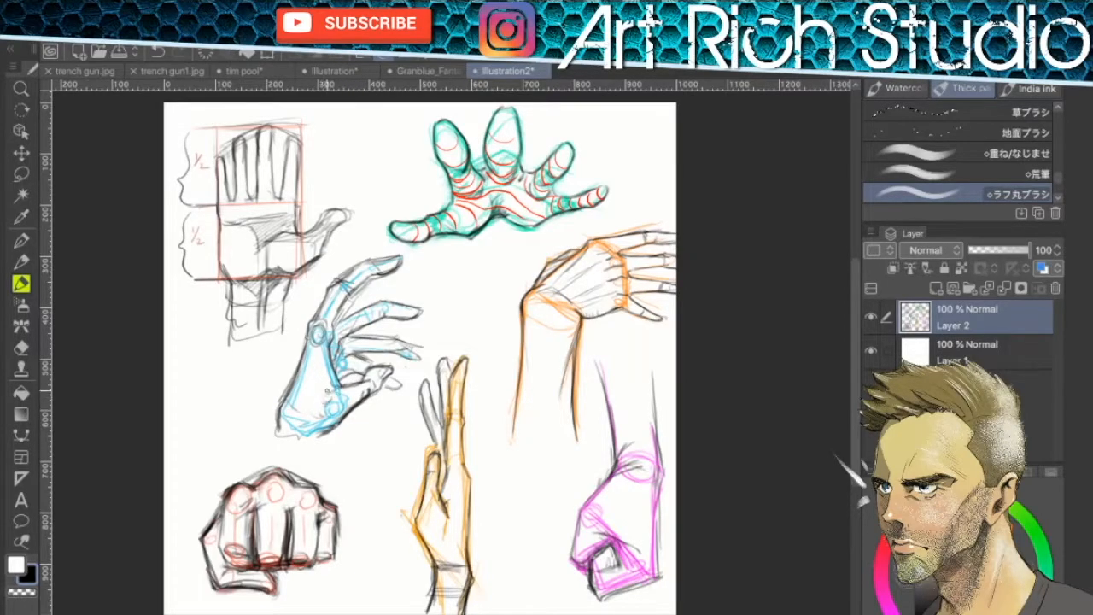